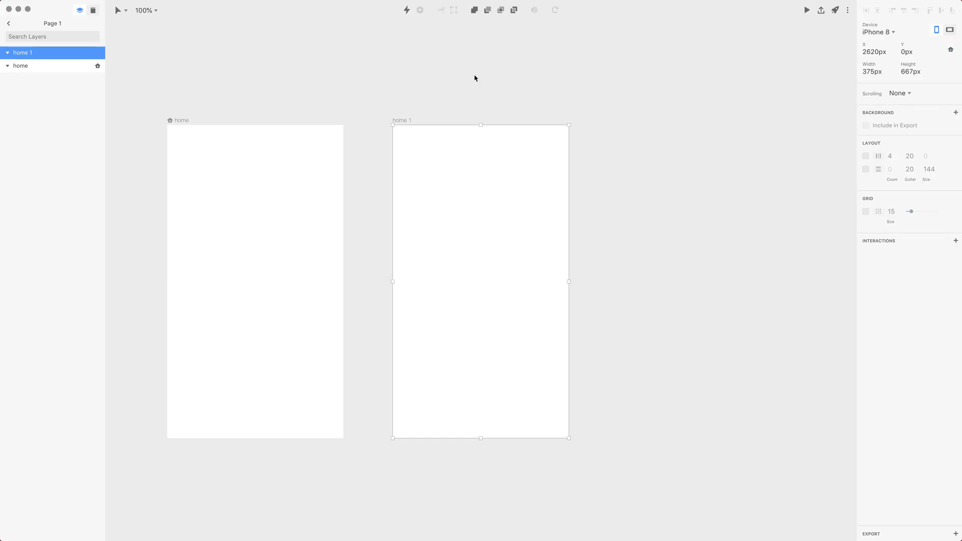
mouse_move(412, 123)
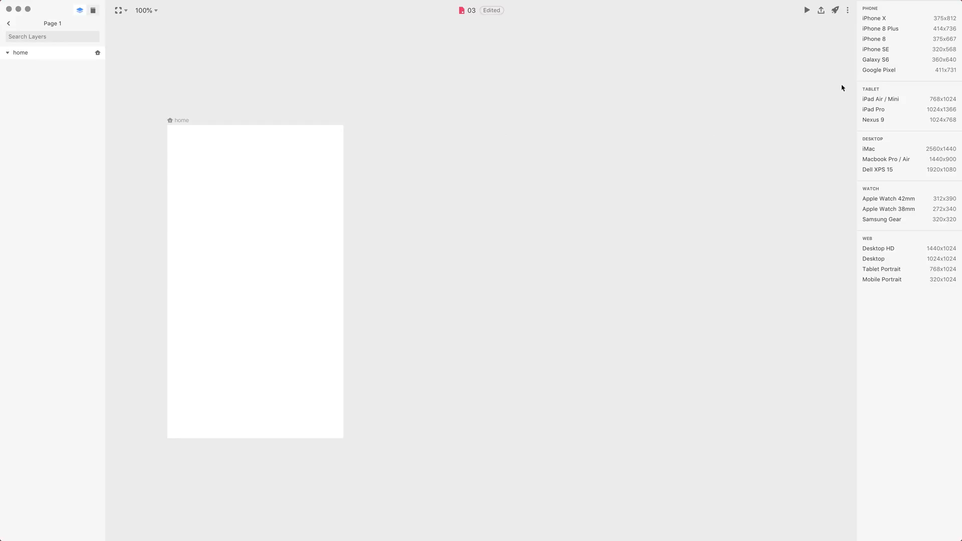
mouse_move(879, 165)
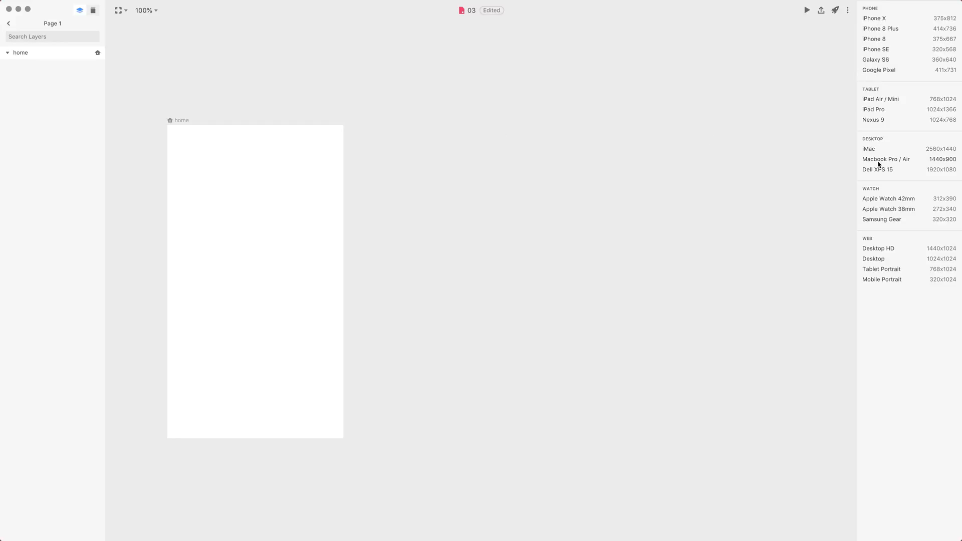
mouse_move(401, 149)
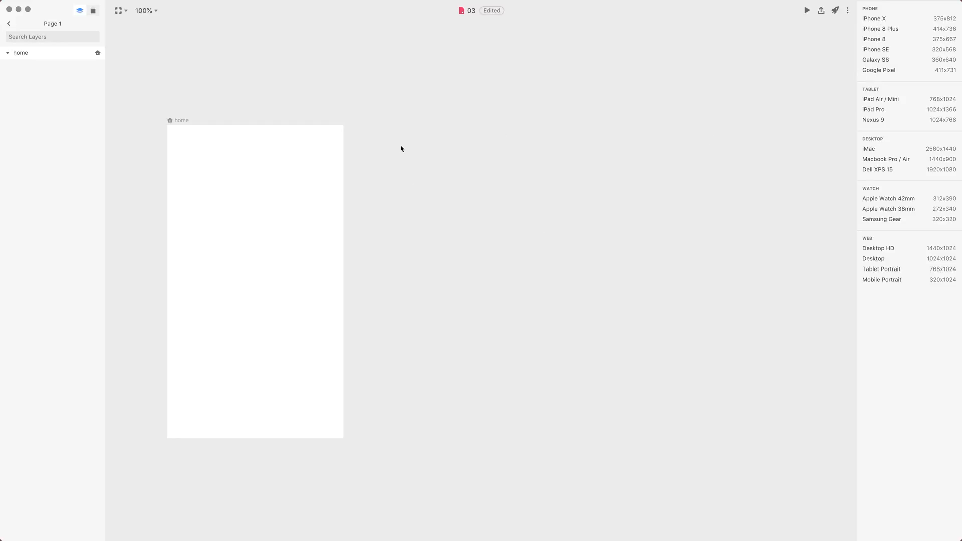
- Draw a new artboard beside home and size it to 667 × 667 px to match
left_click_drag(382, 125, 592, 336)
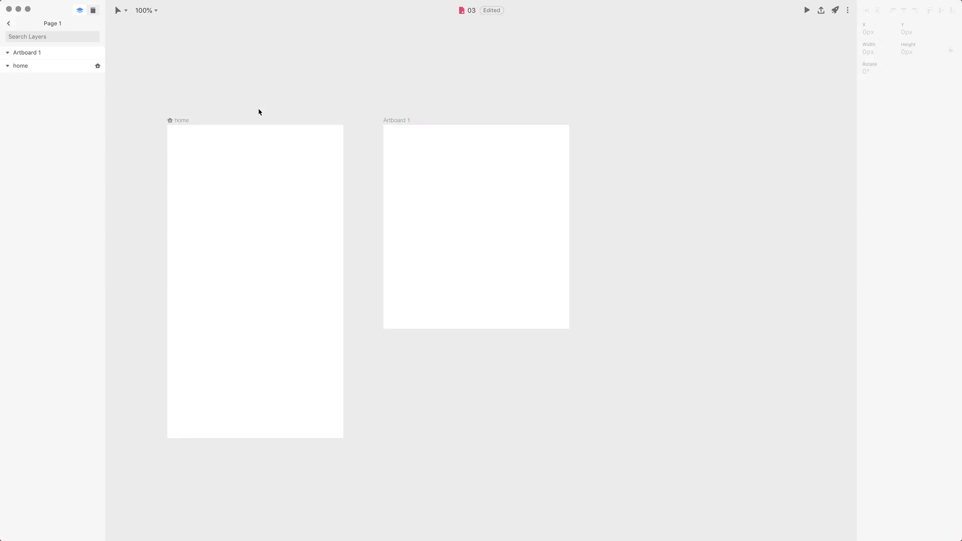
left_click(20, 66)
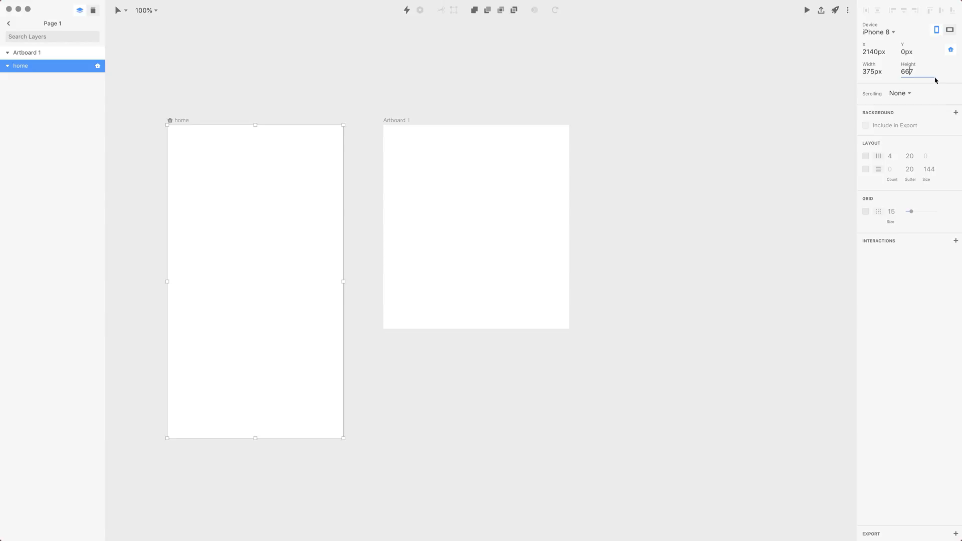
key("cmd+c")
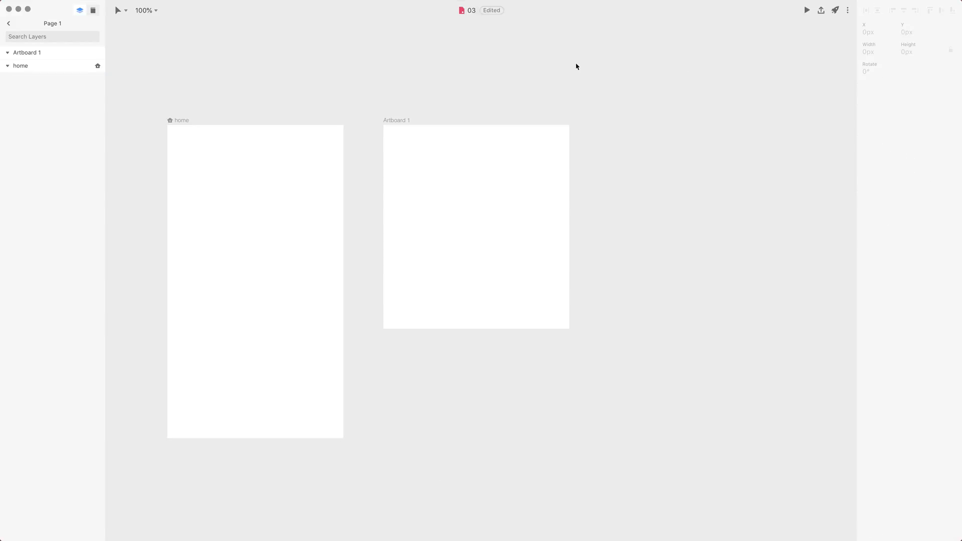
left_click(27, 52)
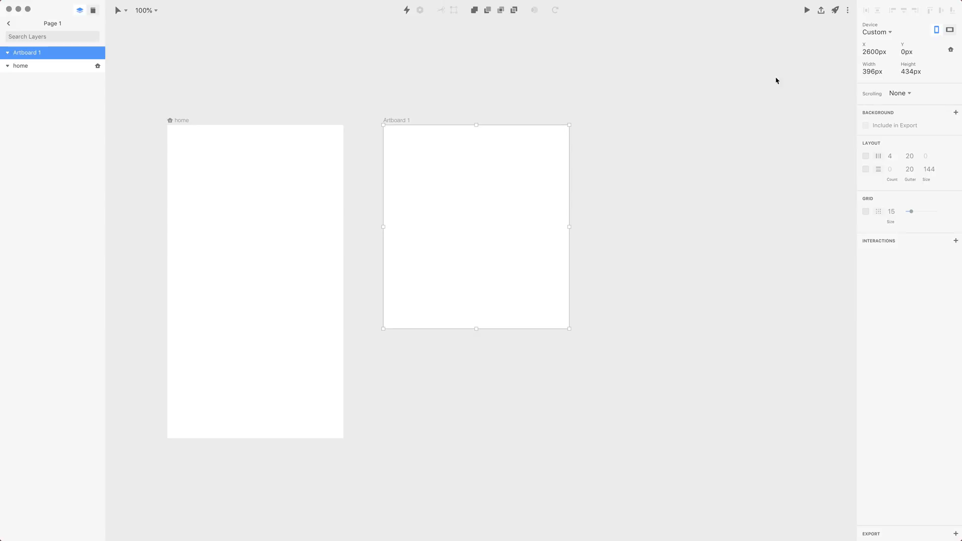
key("cmd+v")
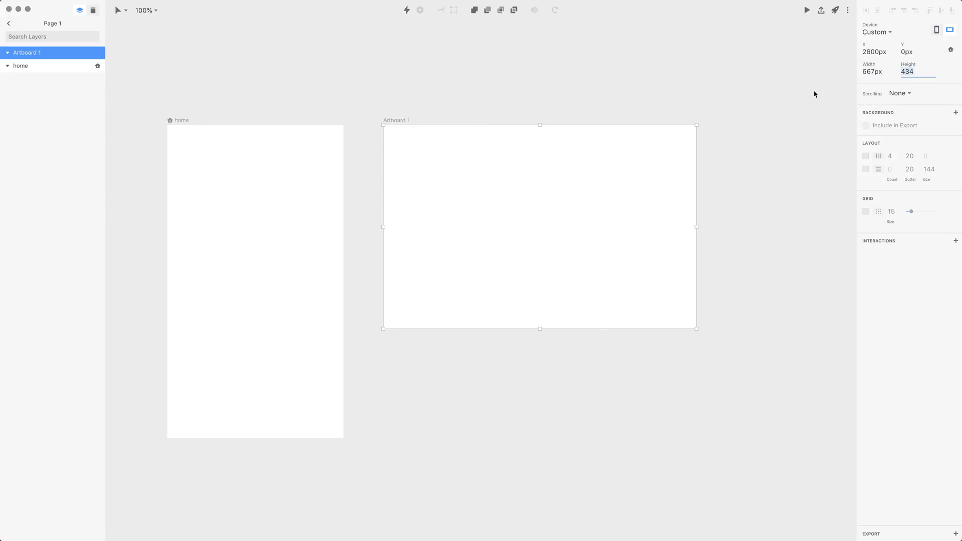
key("cmd+v")
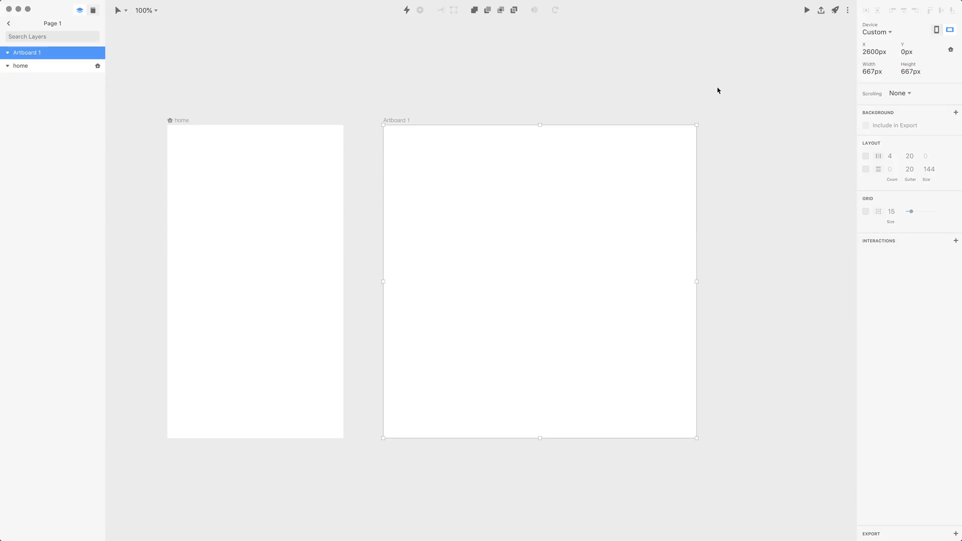
mouse_move(444, 113)
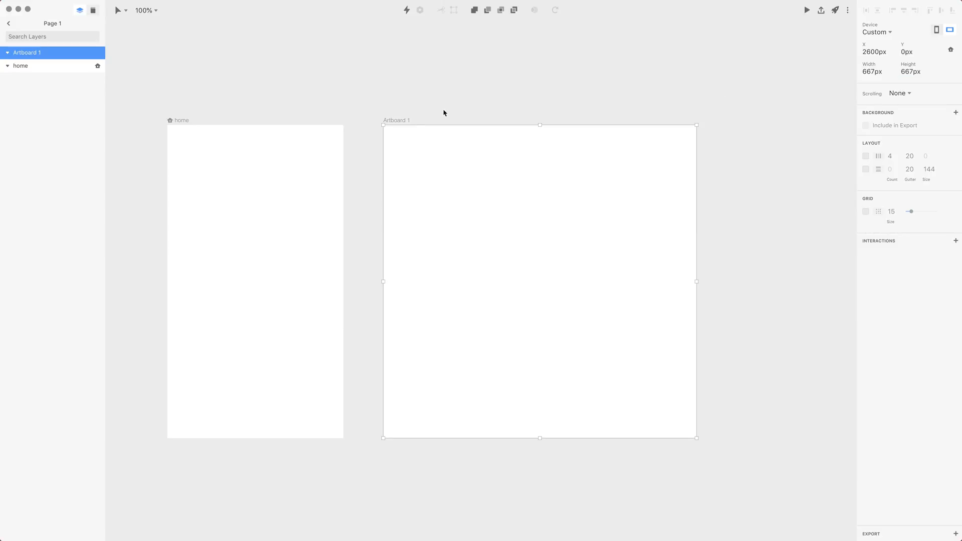
- Rename the new artboard to 'styles'
key("cmd+r")
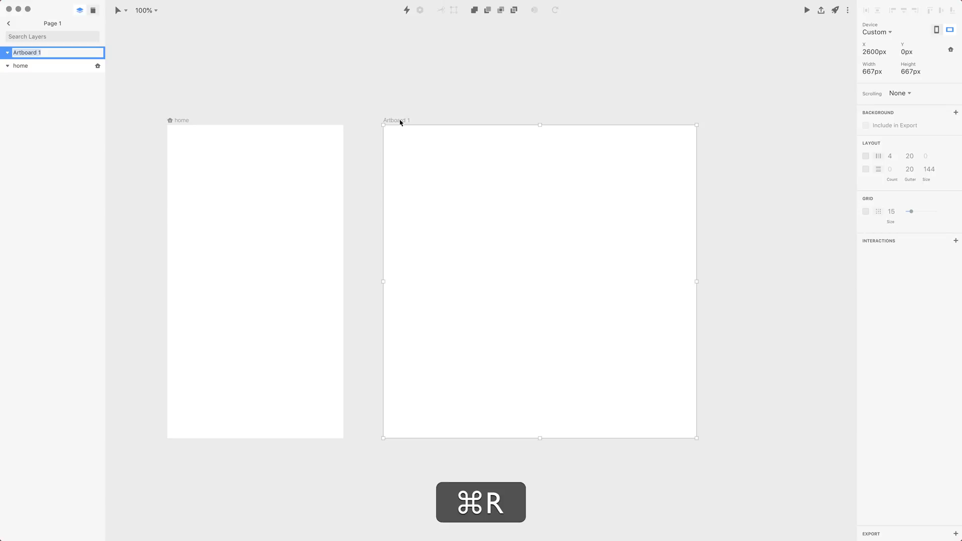
type("styles")
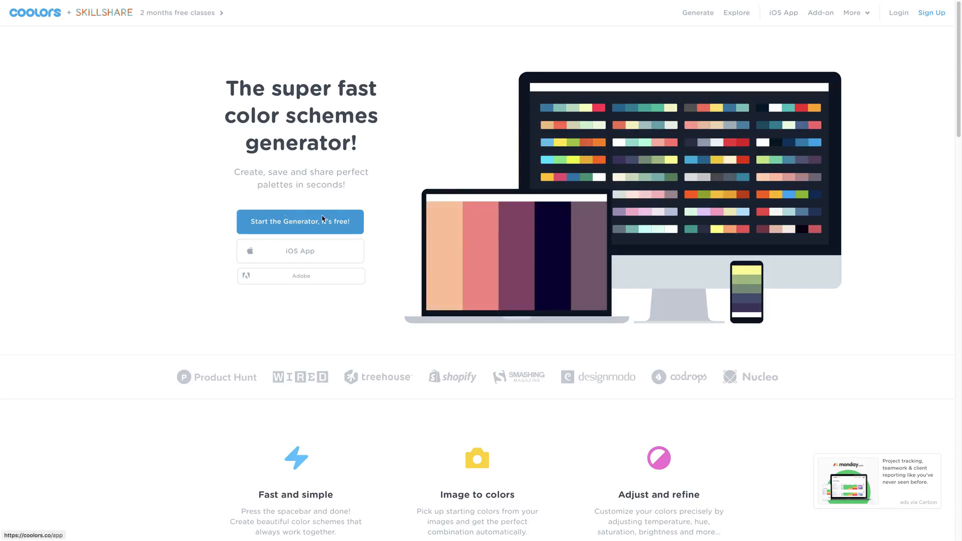
- Start the Coolors generator and cycle schemes, keeping #390040 and #FFF7AE locked
left_click(300, 221)
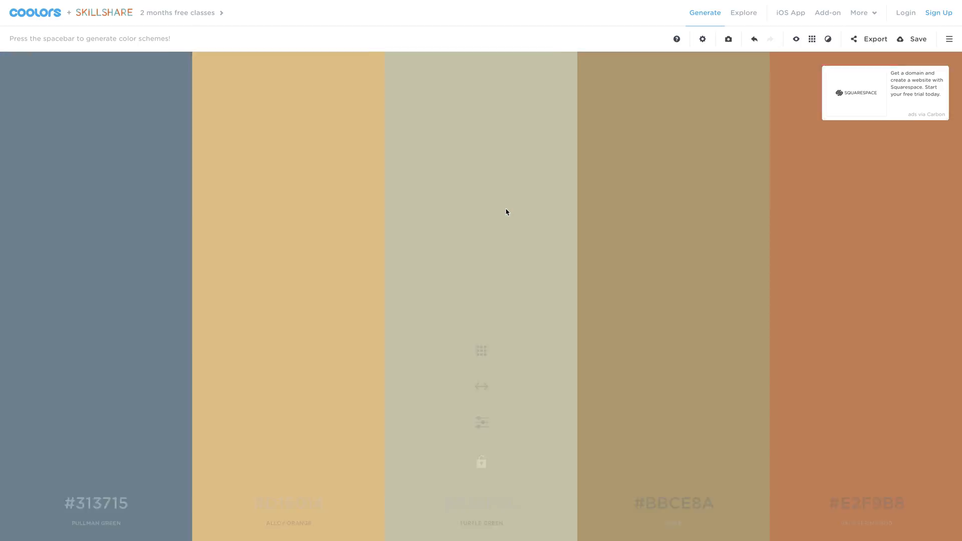
key("space")
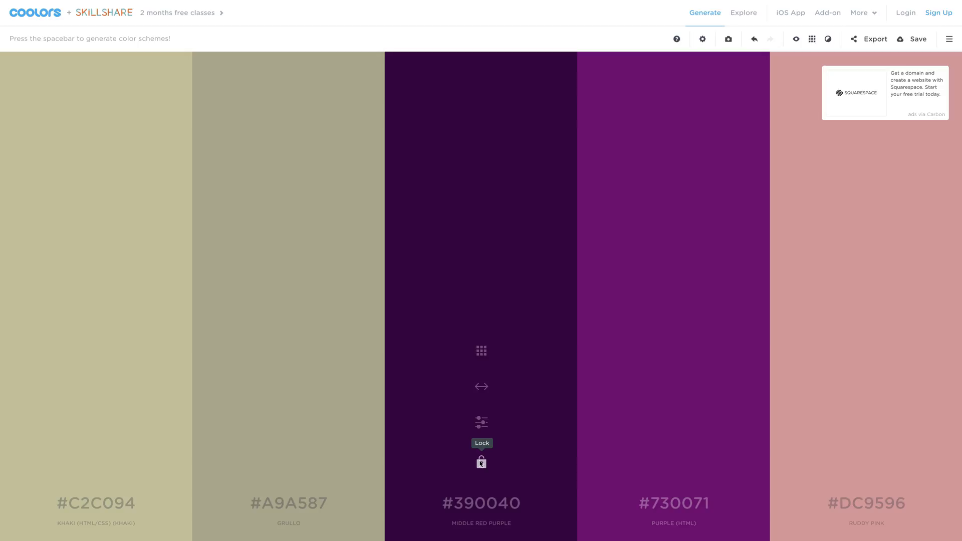
key("space")
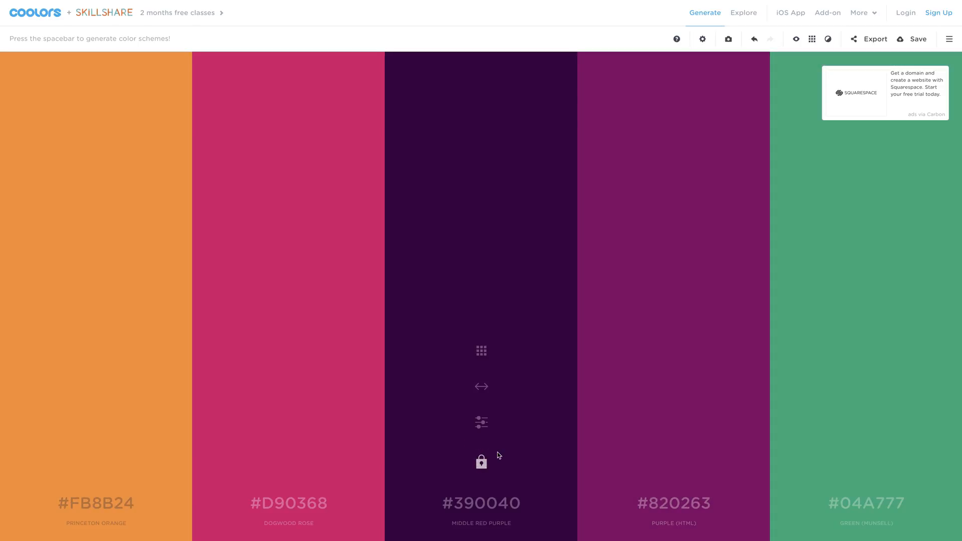
key("space")
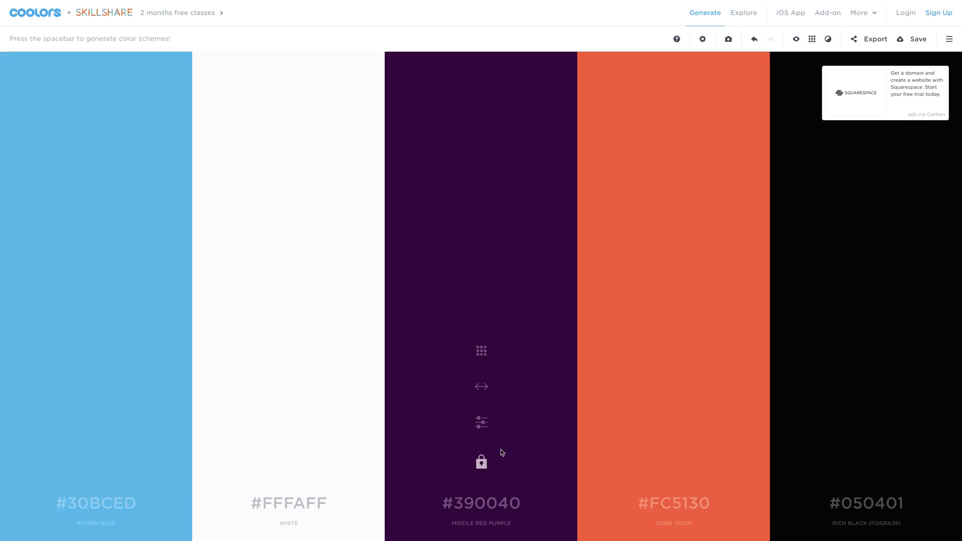
key("space")
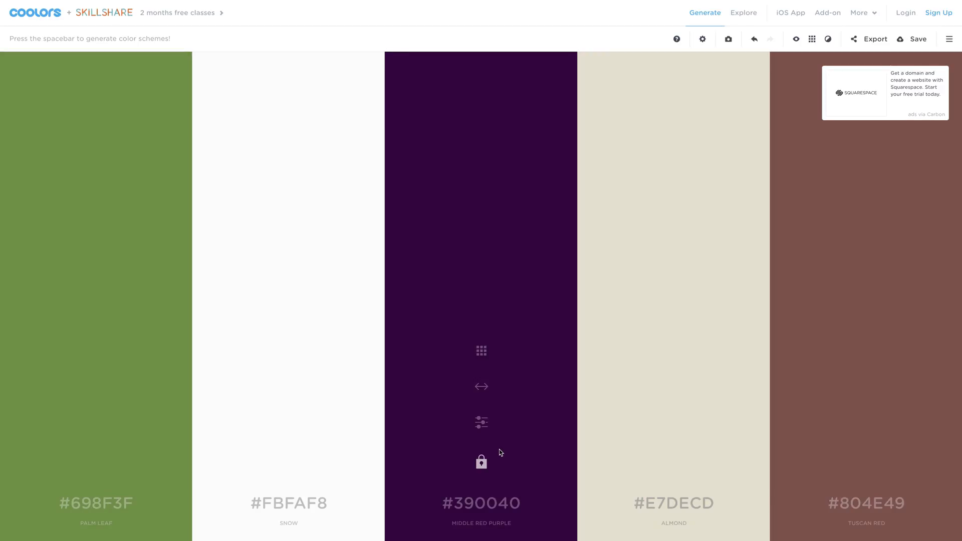
key("space")
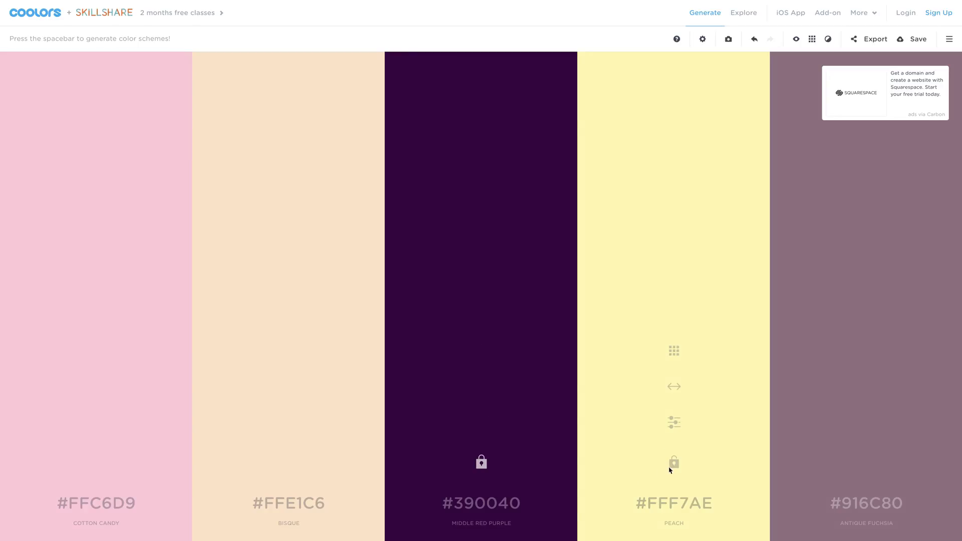
key("space")
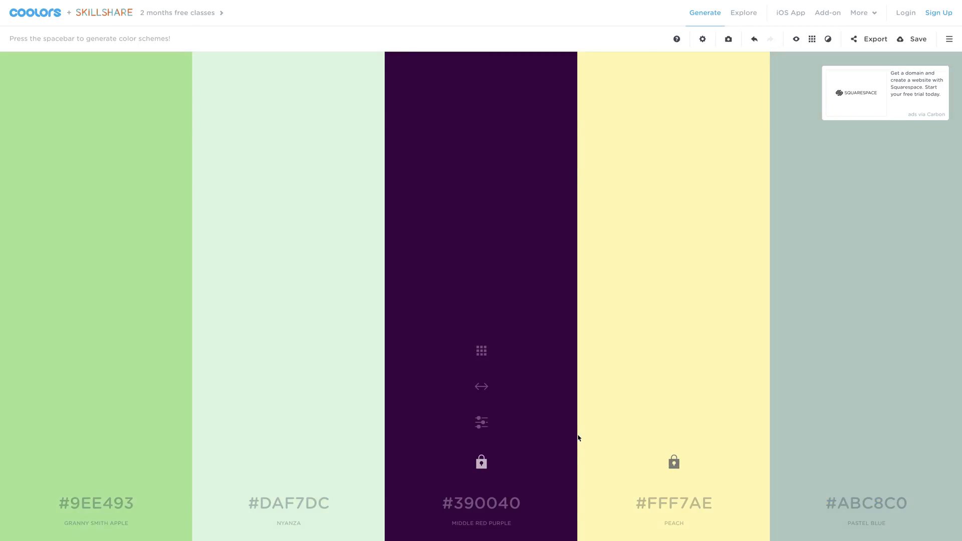
key("space")
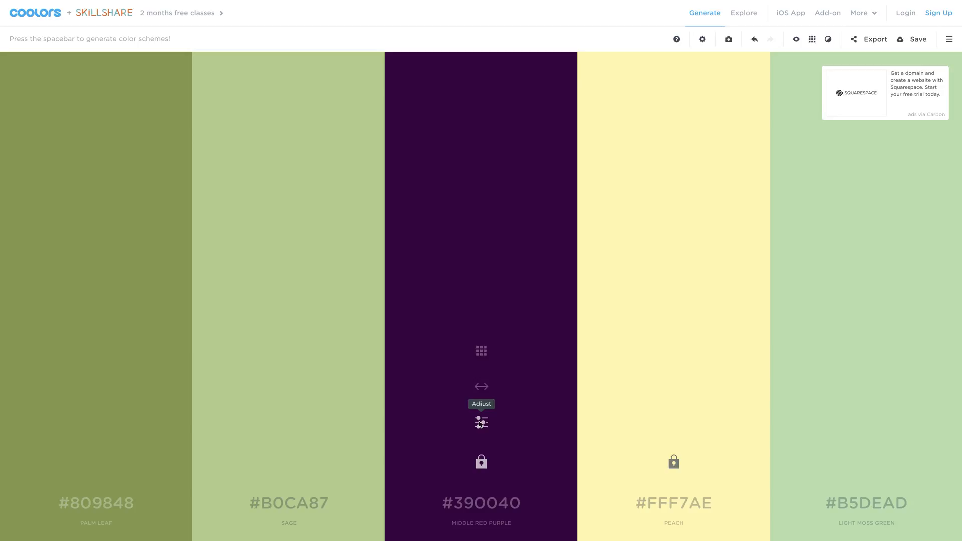
- Darken the purple swatch to #1C0015 and saturate the yellow to #FFEB38
left_click(481, 421)
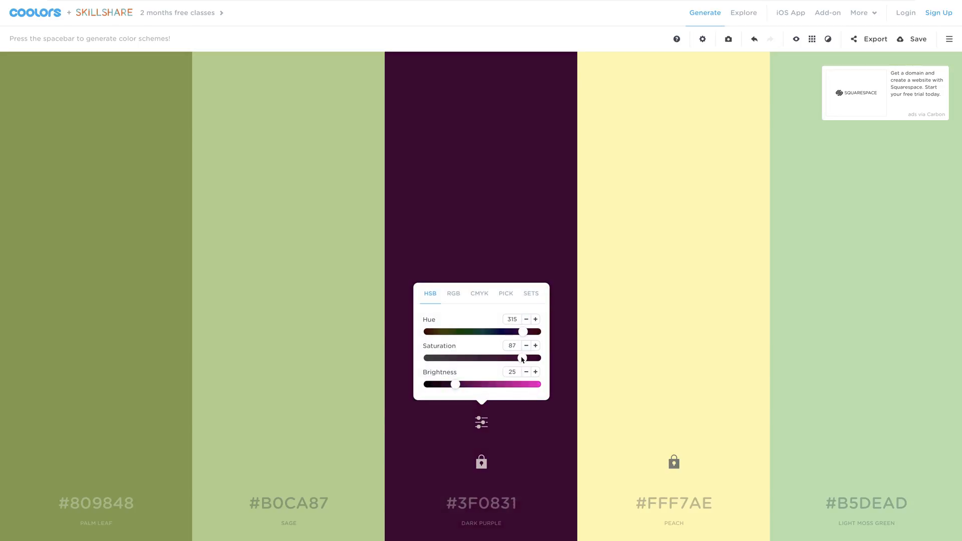
left_click_drag(455, 384, 442, 384)
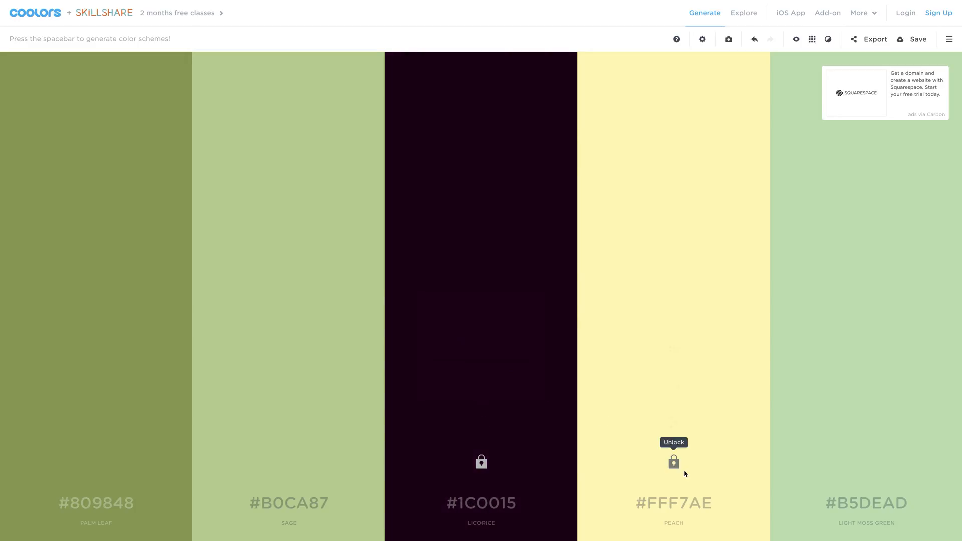
left_click(673, 422)
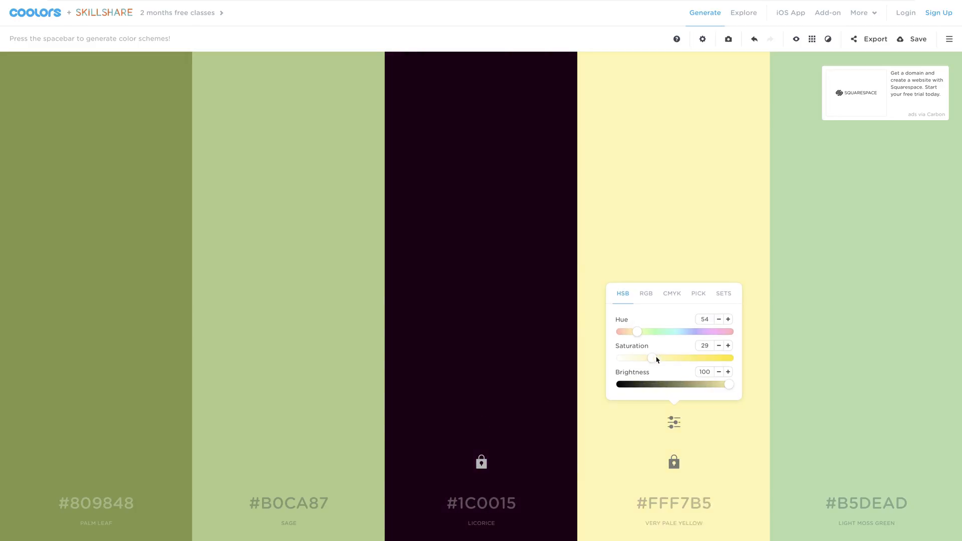
left_click_drag(651, 359, 704, 359)
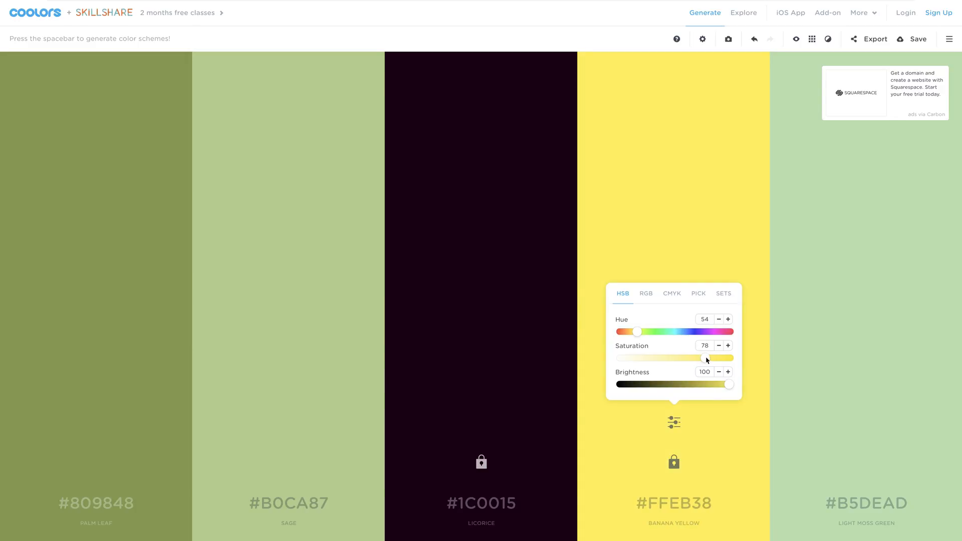
left_click(603, 281)
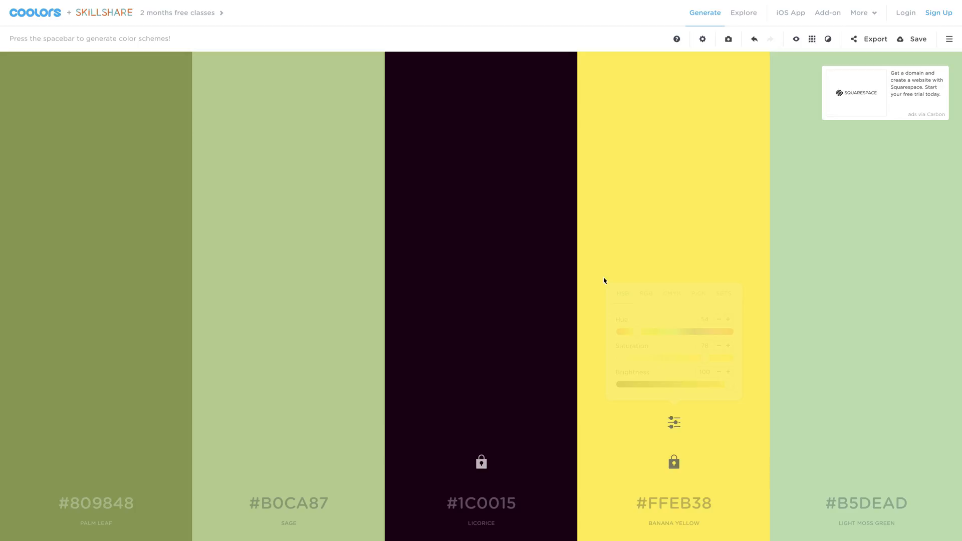
mouse_move(584, 271)
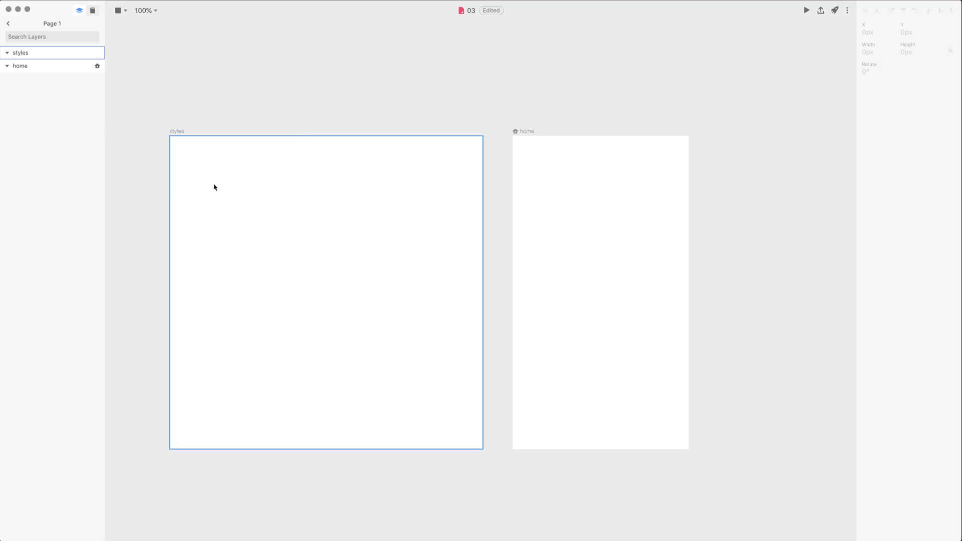
- Draw a 160 px square at top-left of styles and fill it near-black #1c1c1c
left_click_drag(194, 158, 275, 239)
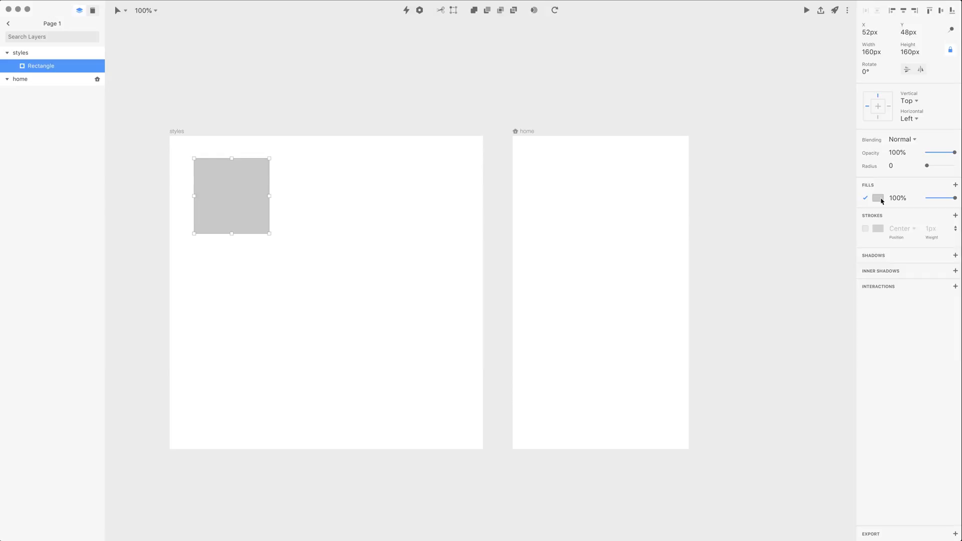
left_click(878, 197)
type("1")
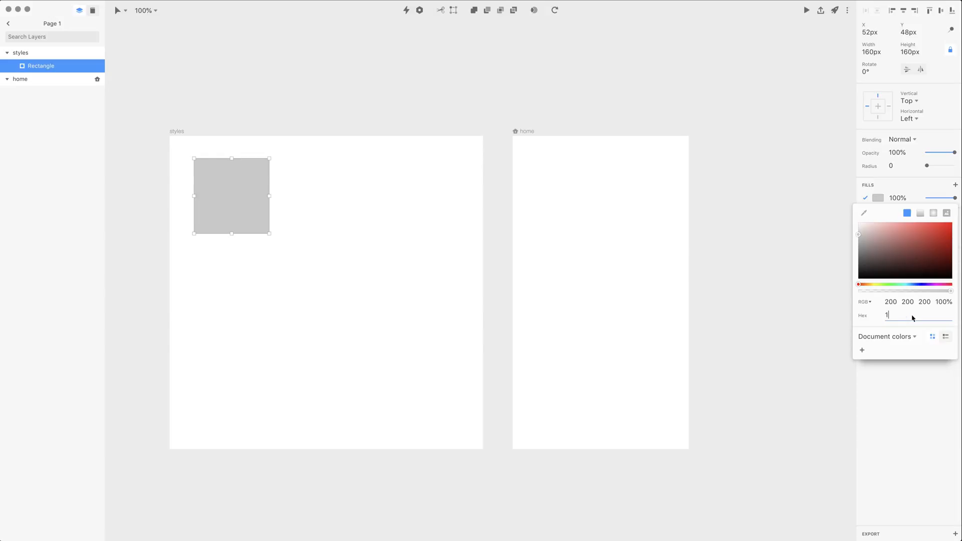
type("c1c1c")
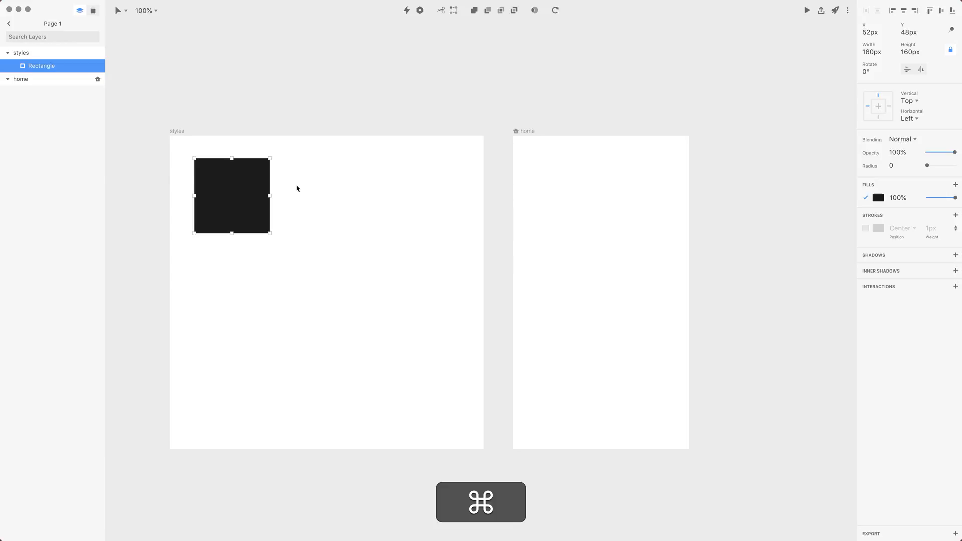
- Duplicate the dark square and fill the copy yellow #eaf326
key("cmd+d")
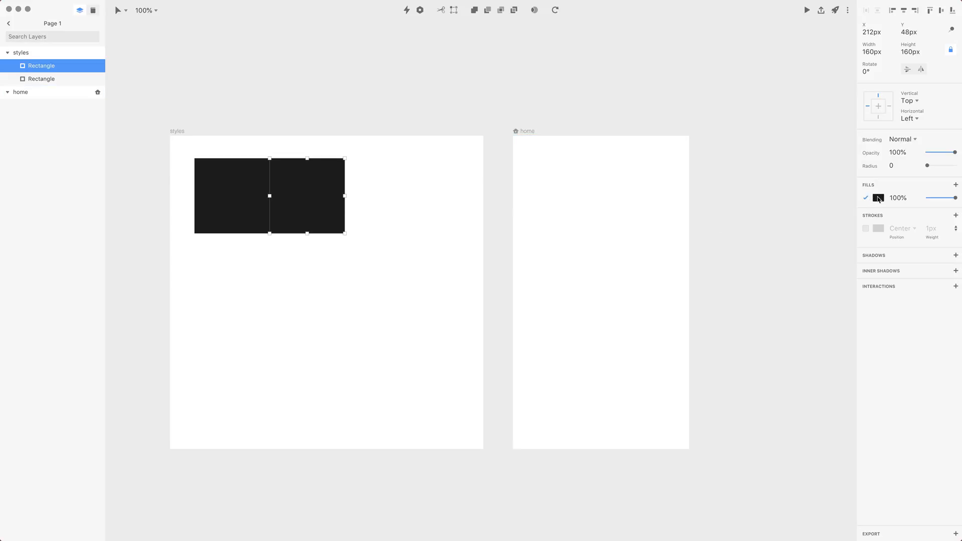
left_click(878, 197)
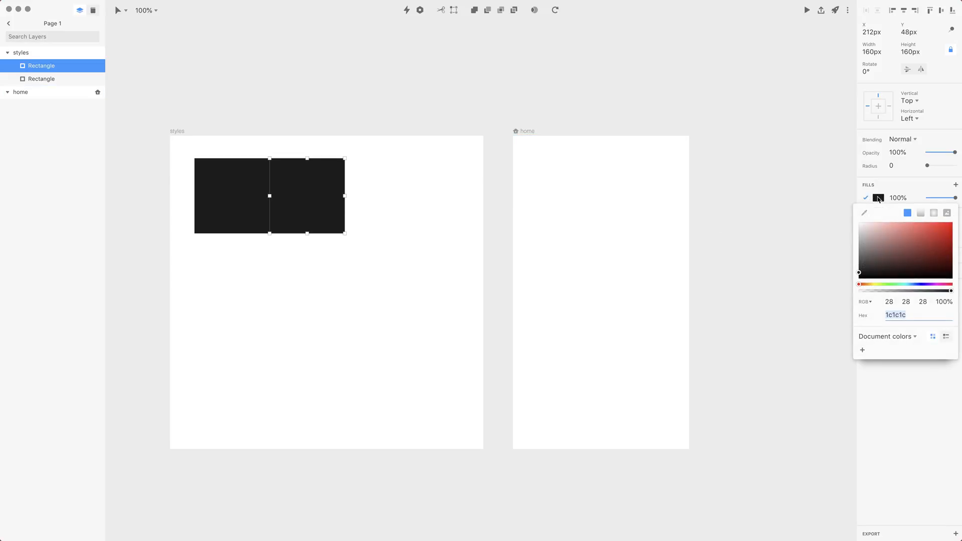
key("cmd")
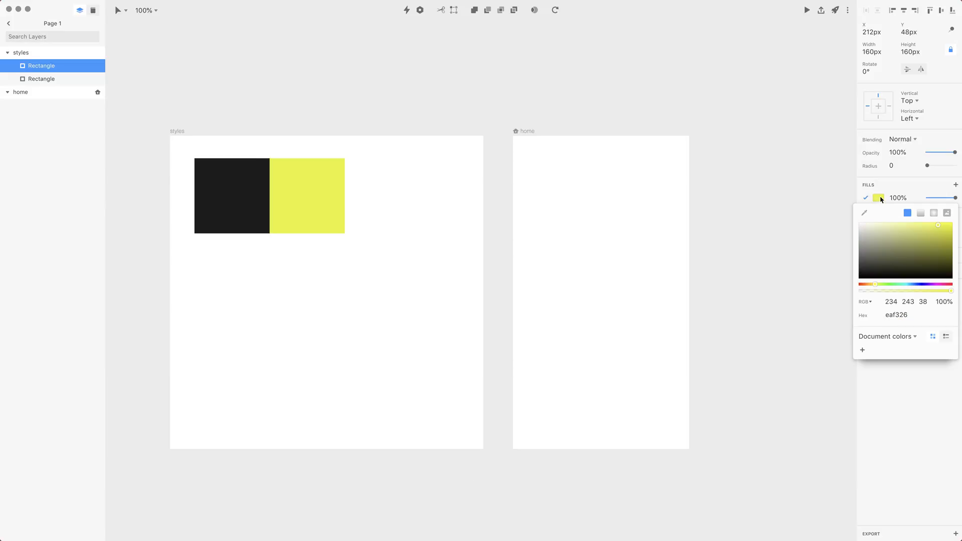
left_click(301, 196)
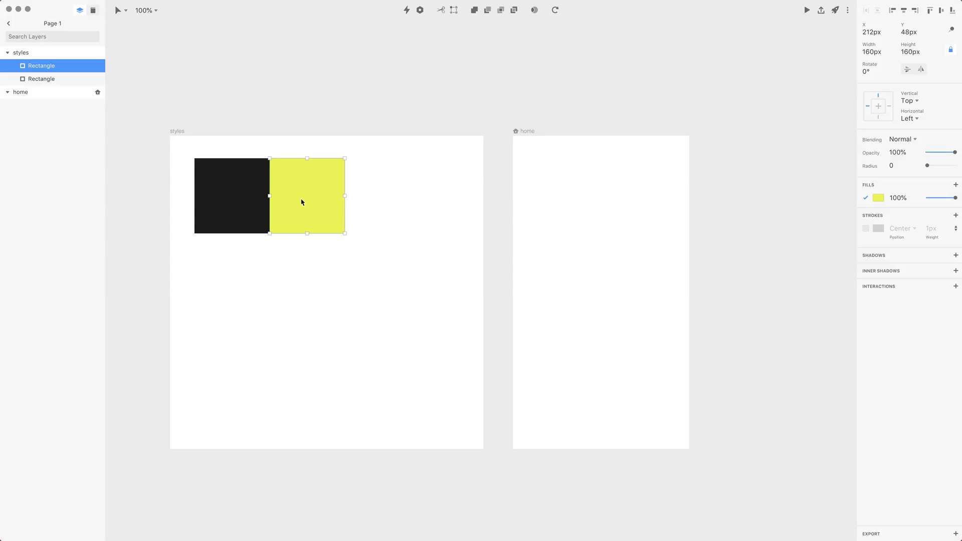
- Duplicate the yellow square as a third swatch and fill it blue
key("alt")
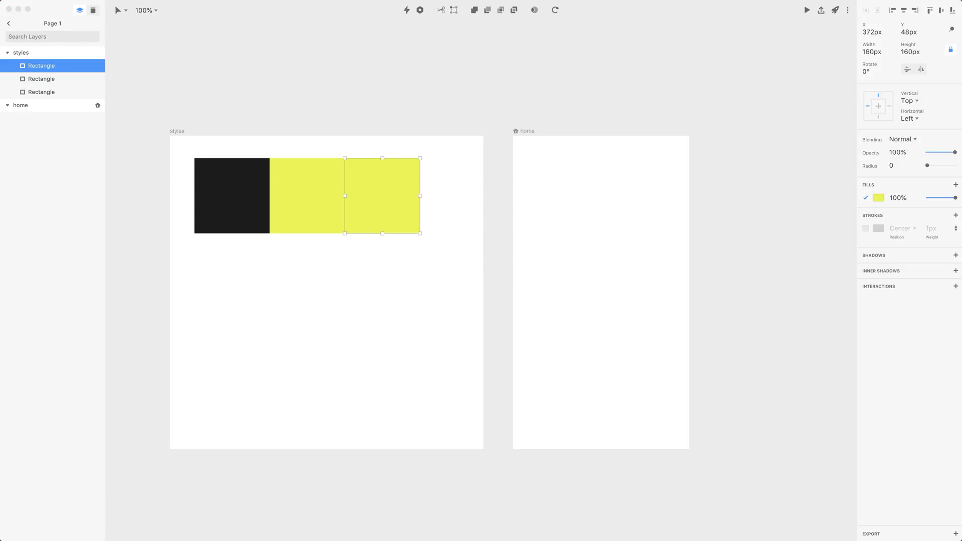
left_click(879, 198)
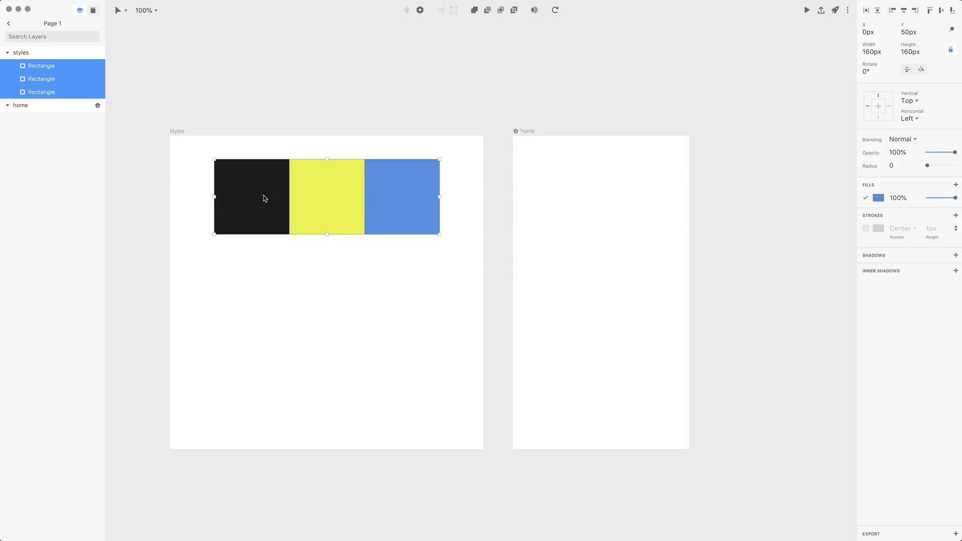
left_click(649, 114)
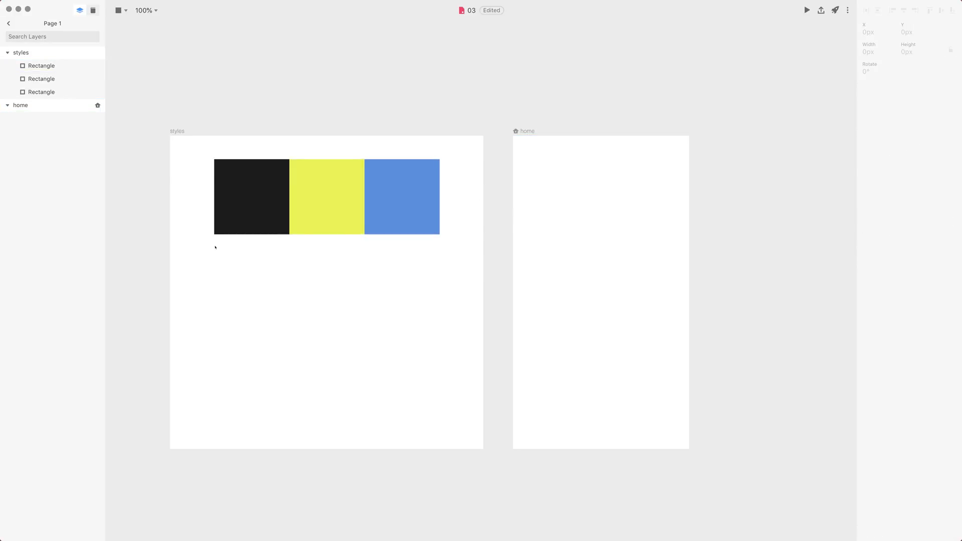
- Draw a wide bar below the swatches with a diagonal linear gradient fill
left_click_drag(215, 242, 439, 277)
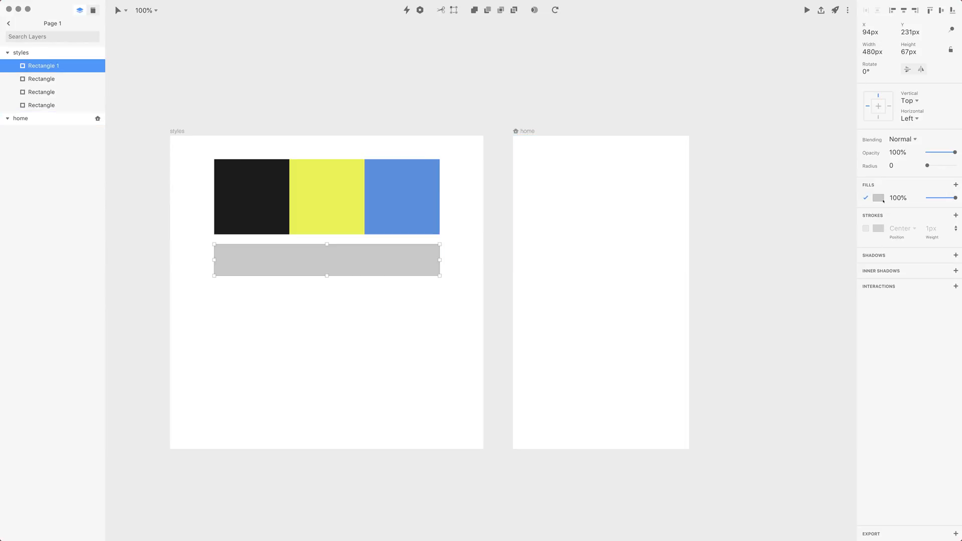
left_click(879, 198)
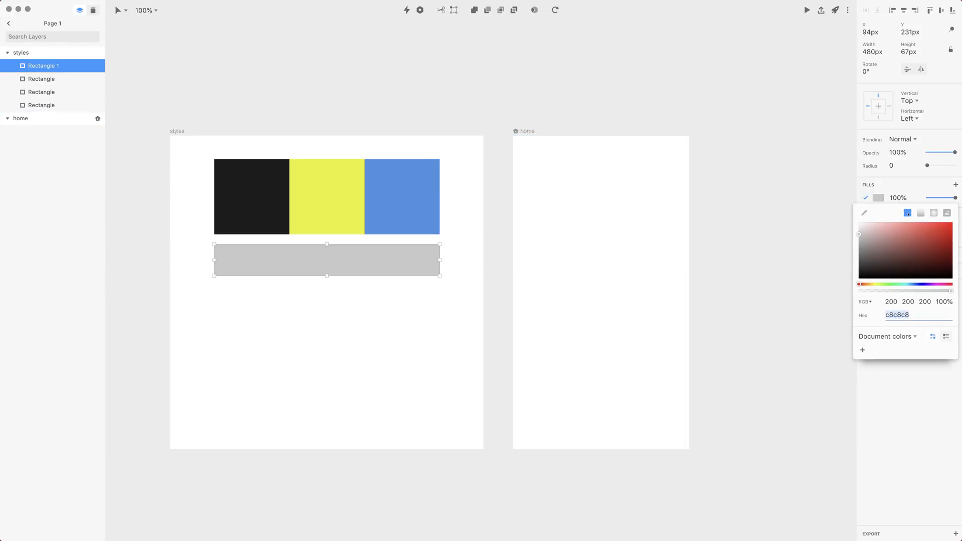
mouse_move(920, 212)
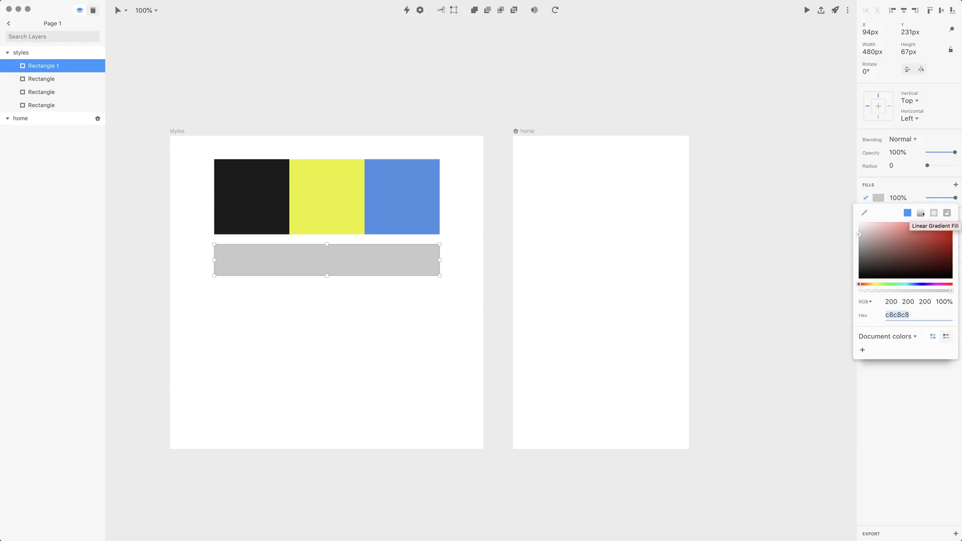
left_click(920, 213)
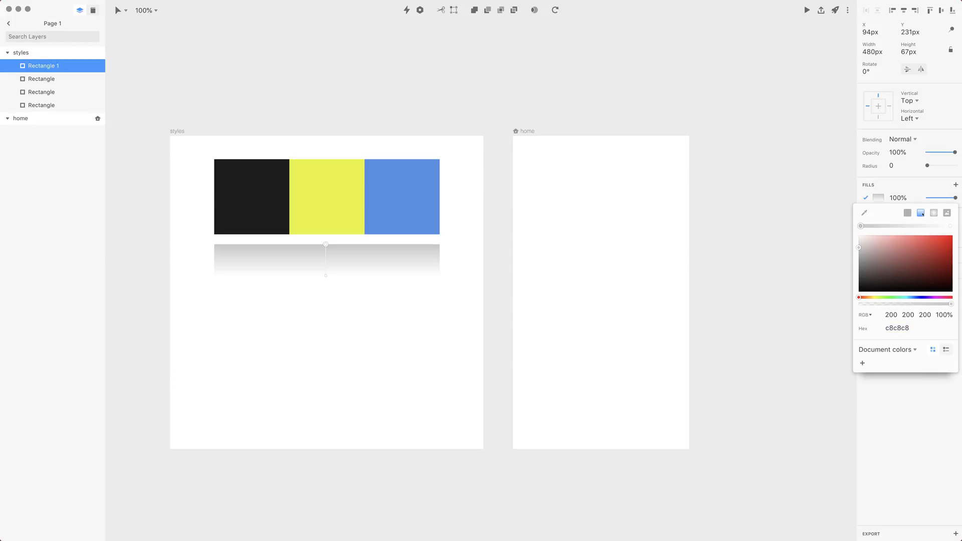
left_click(934, 213)
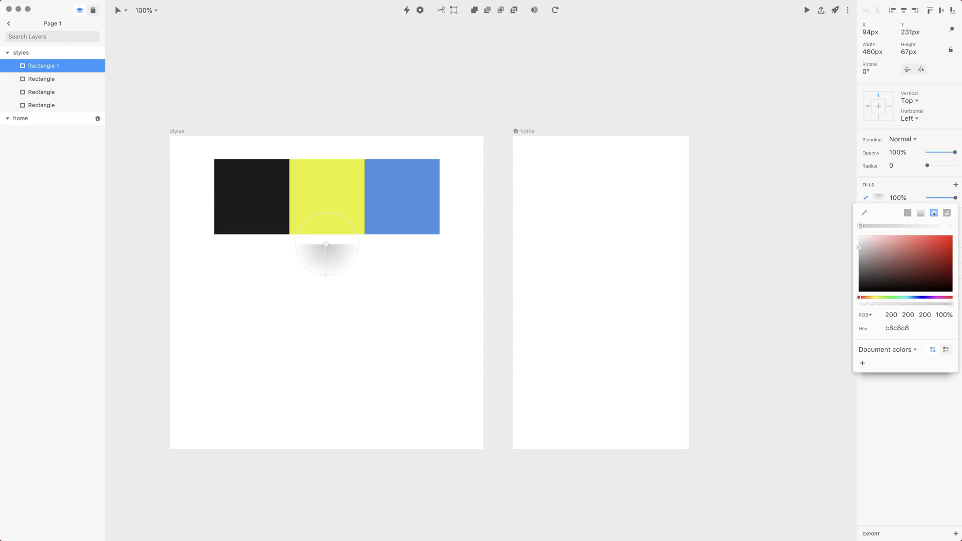
left_click(946, 213)
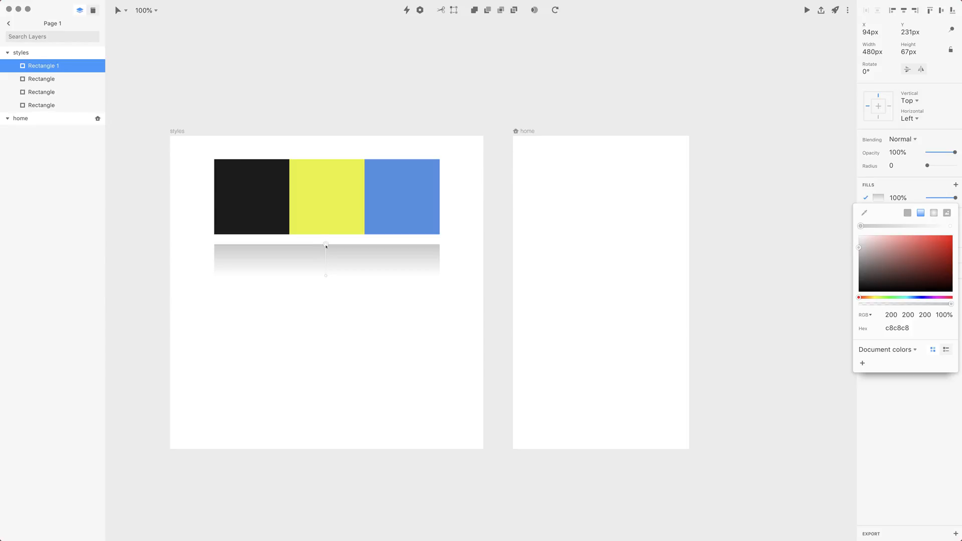
left_click_drag(325, 247, 214, 275)
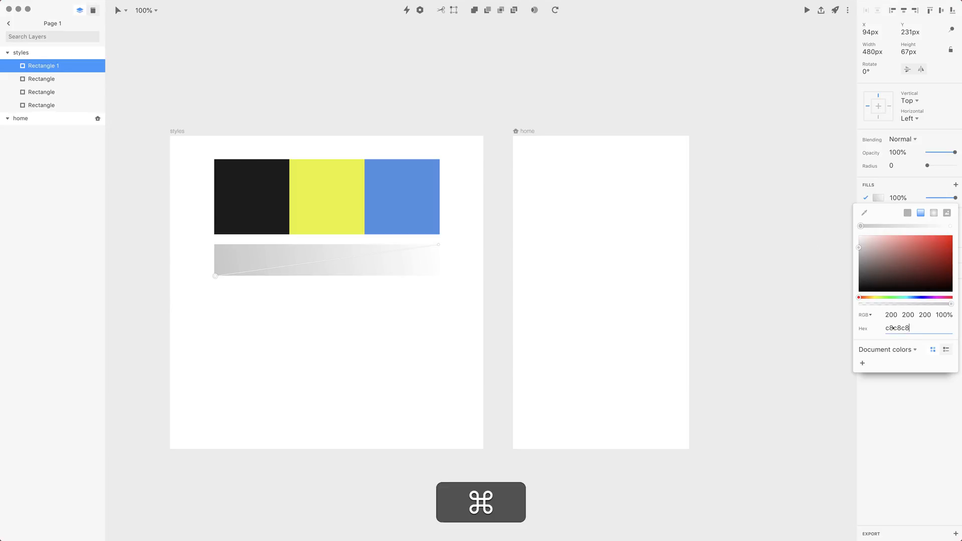
- Set gradient stops to pink start, blue #2b86c5 end and purple #784ba0 middle
key("cmd+v")
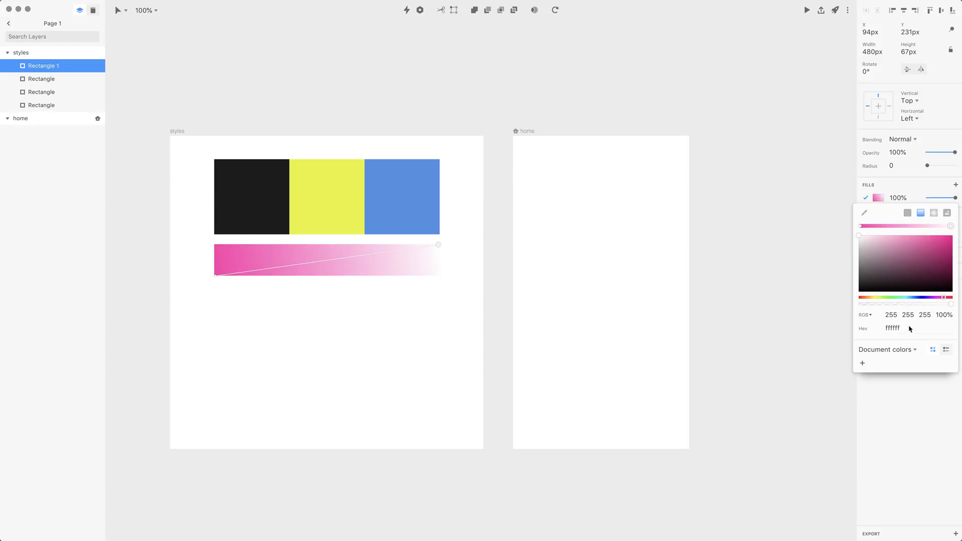
key("cmd+v")
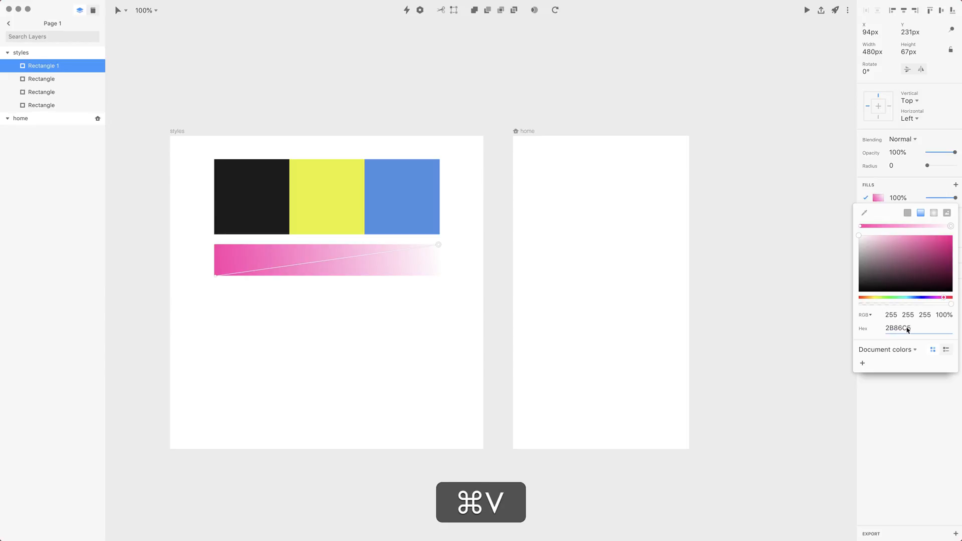
left_click(931, 247)
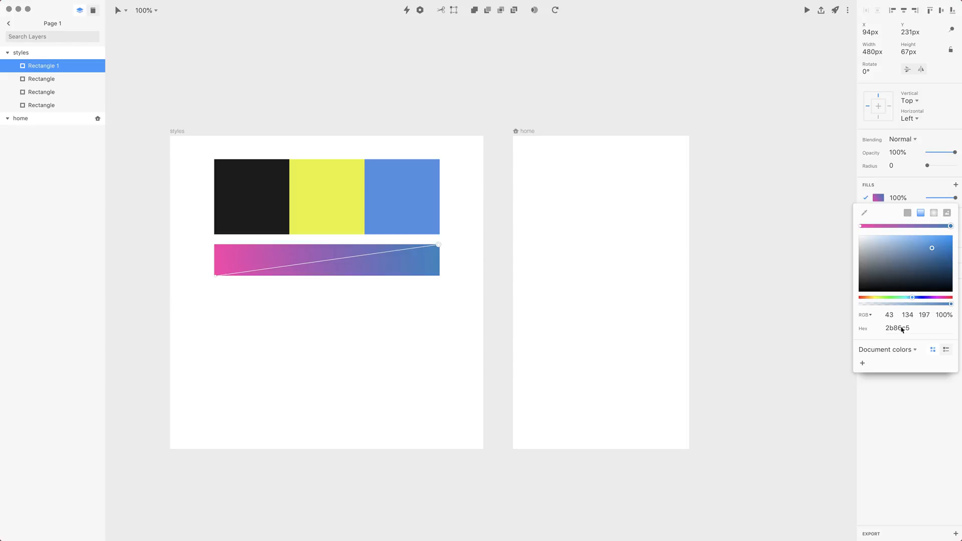
mouse_move(882, 235)
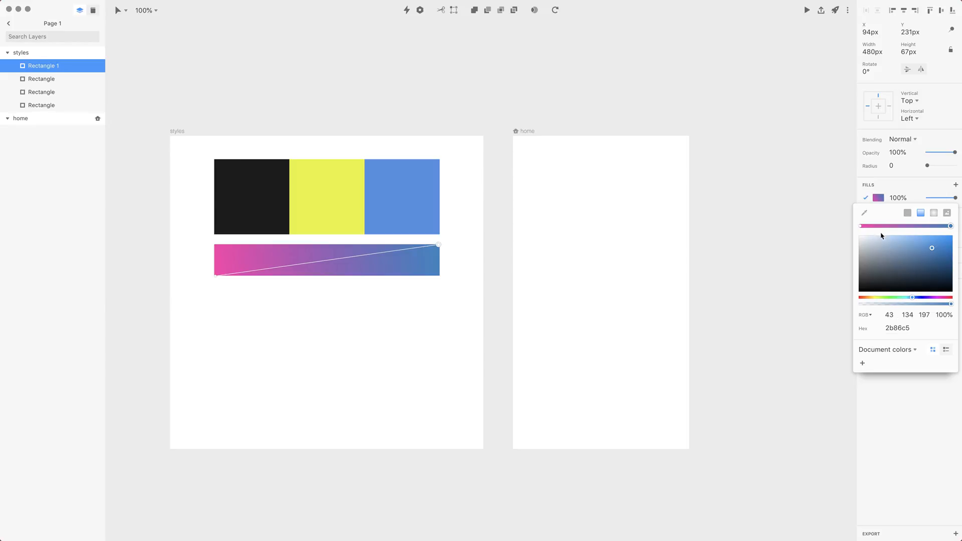
mouse_move(917, 227)
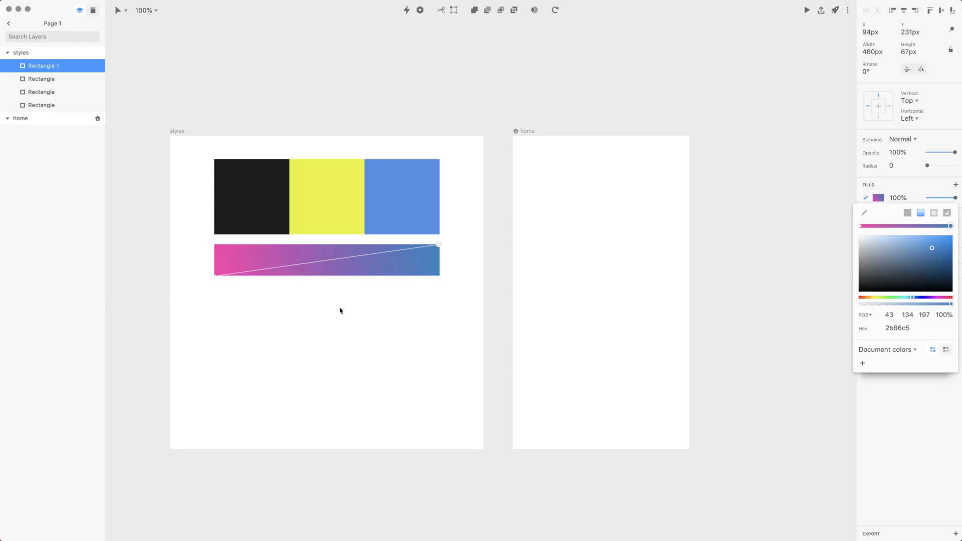
mouse_move(239, 283)
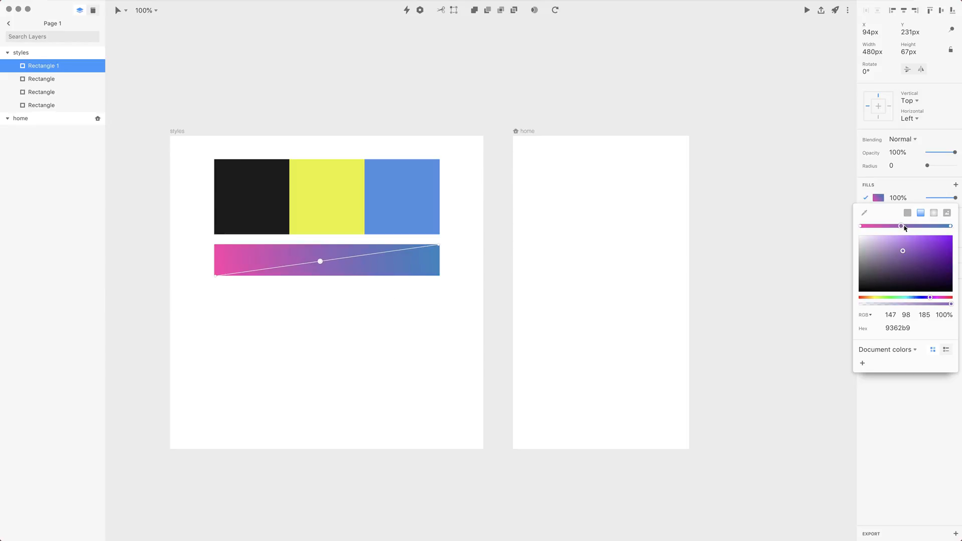
left_click_drag(319, 261, 330, 260)
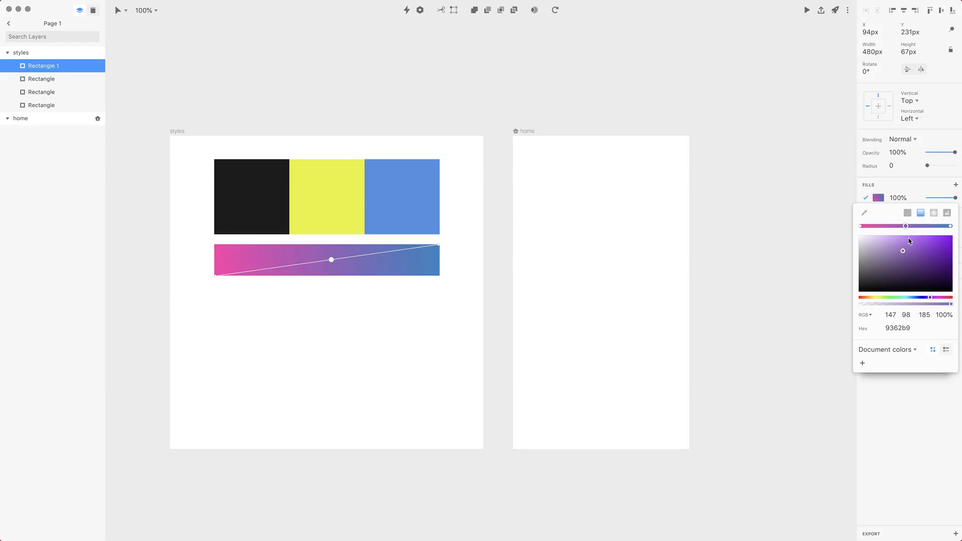
key("cmd+a")
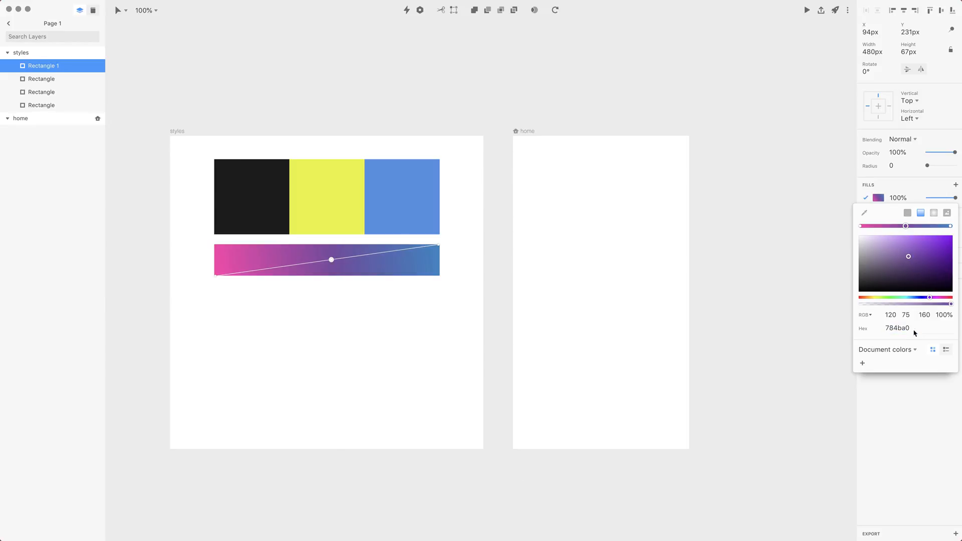
left_click(302, 272)
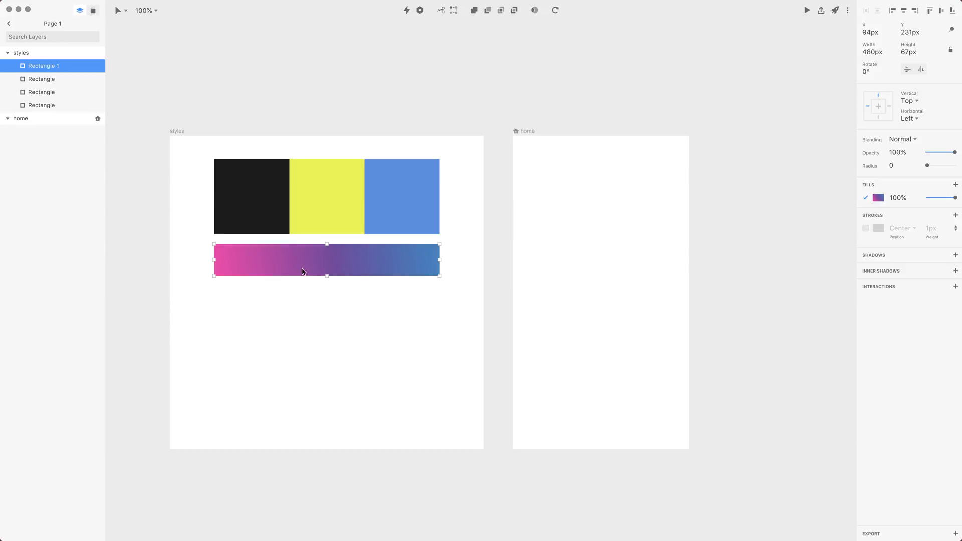
mouse_move(304, 258)
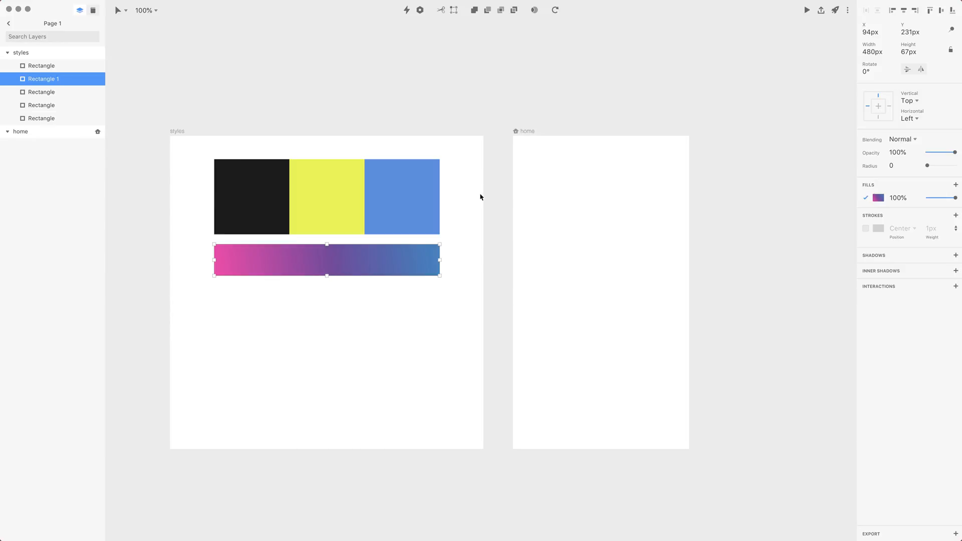
- Duplicate the black square into a 480 × 53.33 strip and copy it to the row's bottom
left_click(251, 197)
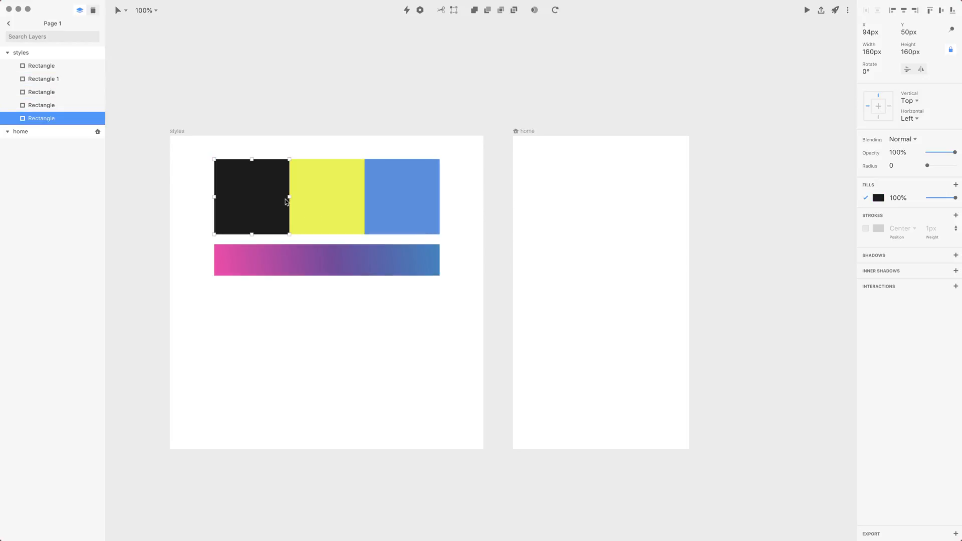
key("cmd+d")
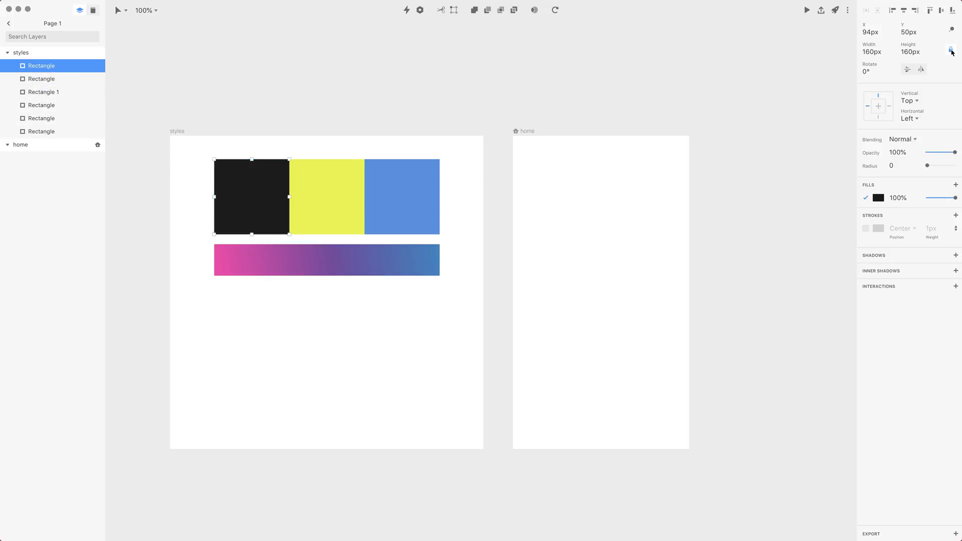
left_click(919, 51)
type("53.33")
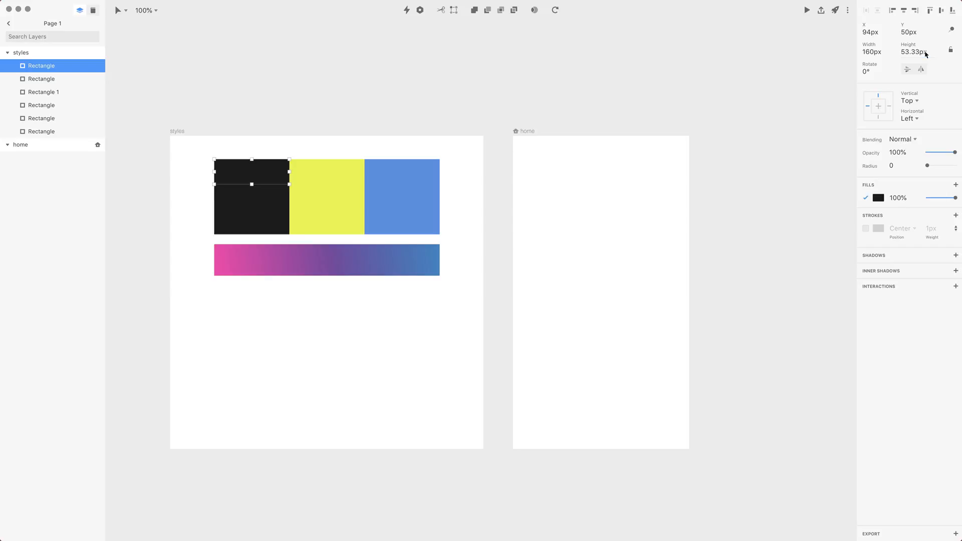
left_click_drag(289, 170, 403, 170)
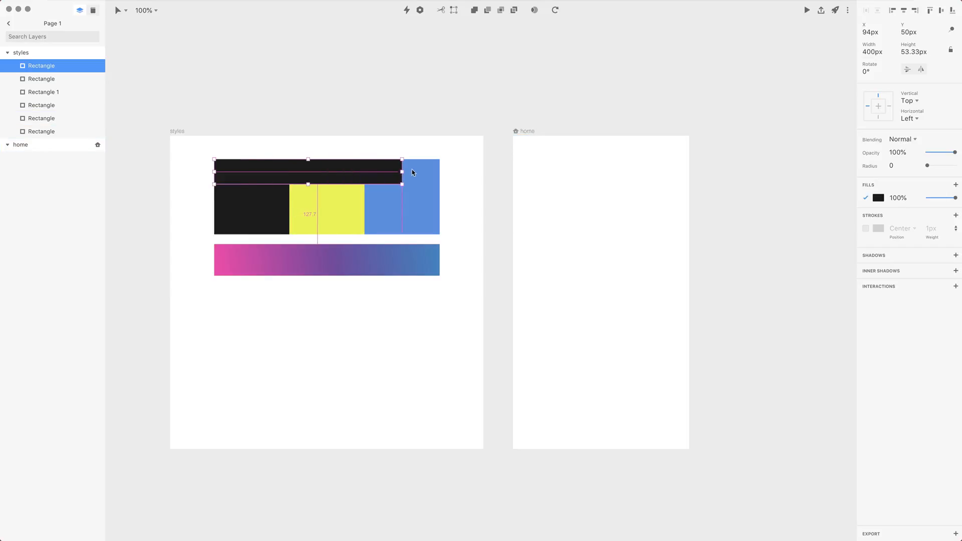
left_click_drag(404, 174, 438, 173)
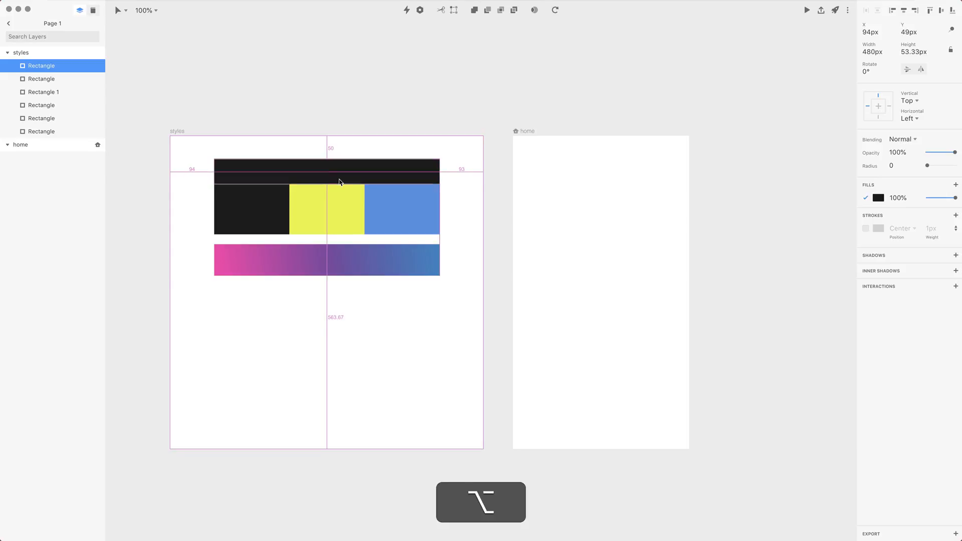
left_click_drag(326, 179, 327, 223)
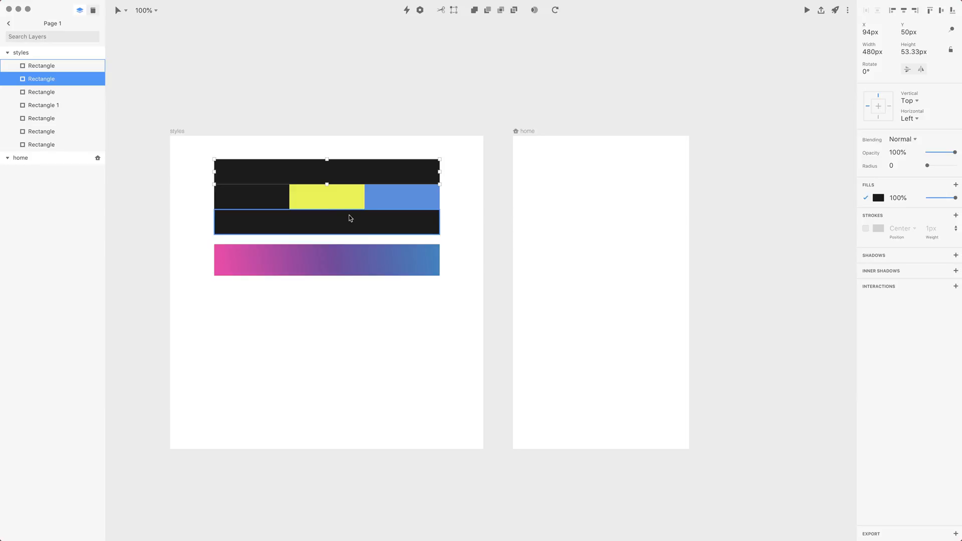
- Fill the top strip white #ffffff, leaving the bottom strip dark
left_click(879, 197)
type("ffffff")
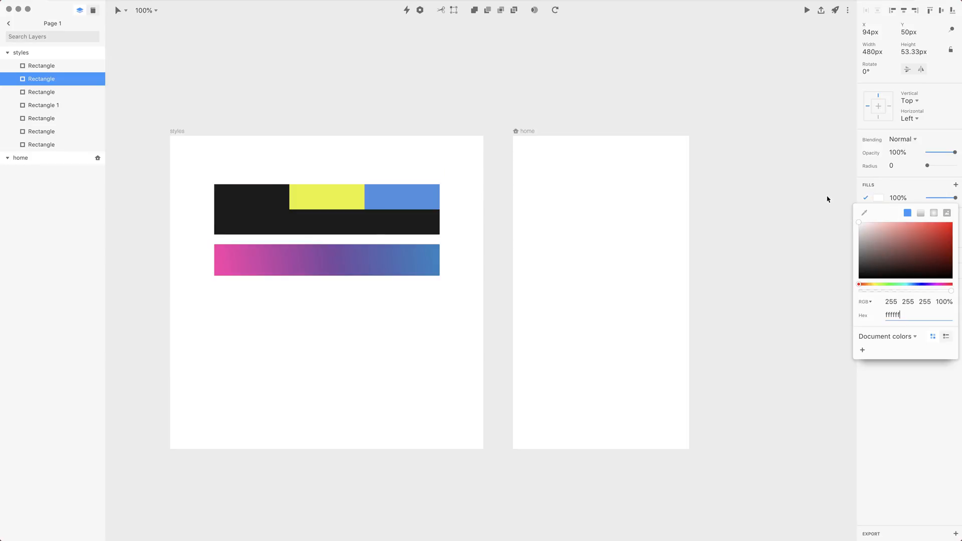
mouse_move(781, 112)
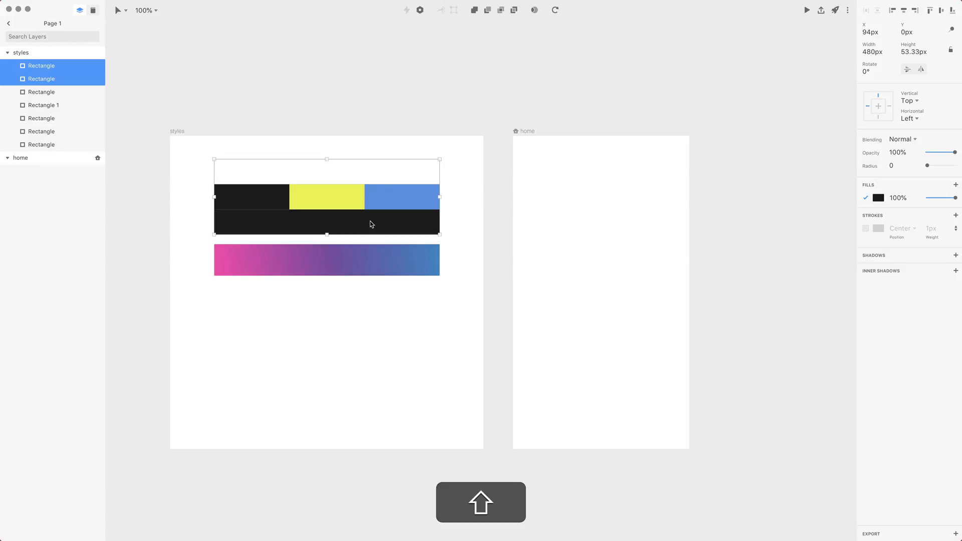
mouse_move(838, 253)
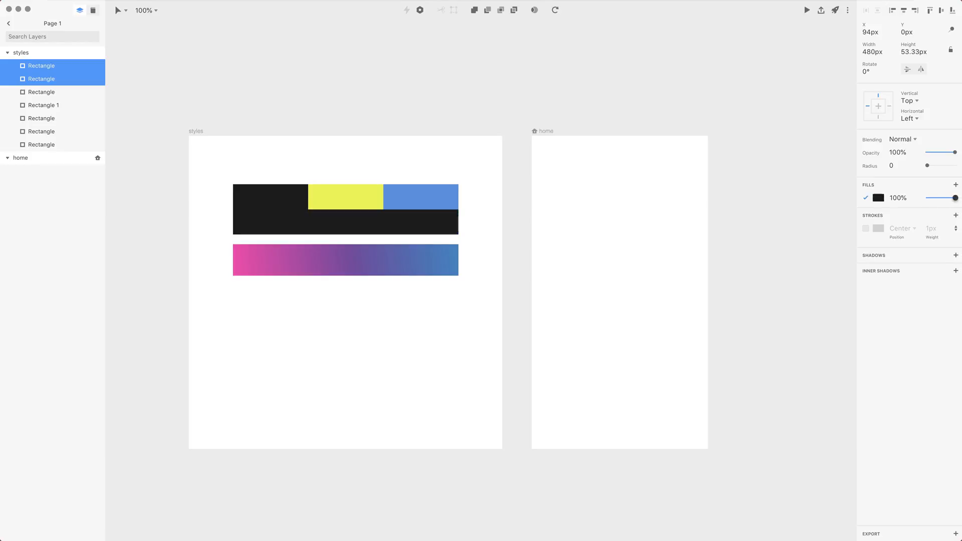
- Lower the strips' fill opacity step by step down to 11%
left_click(898, 197)
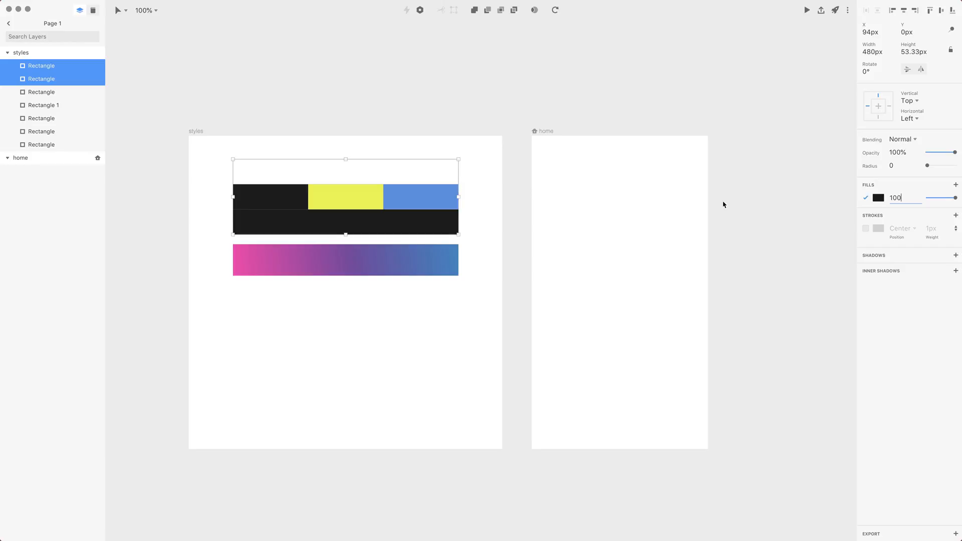
type("92")
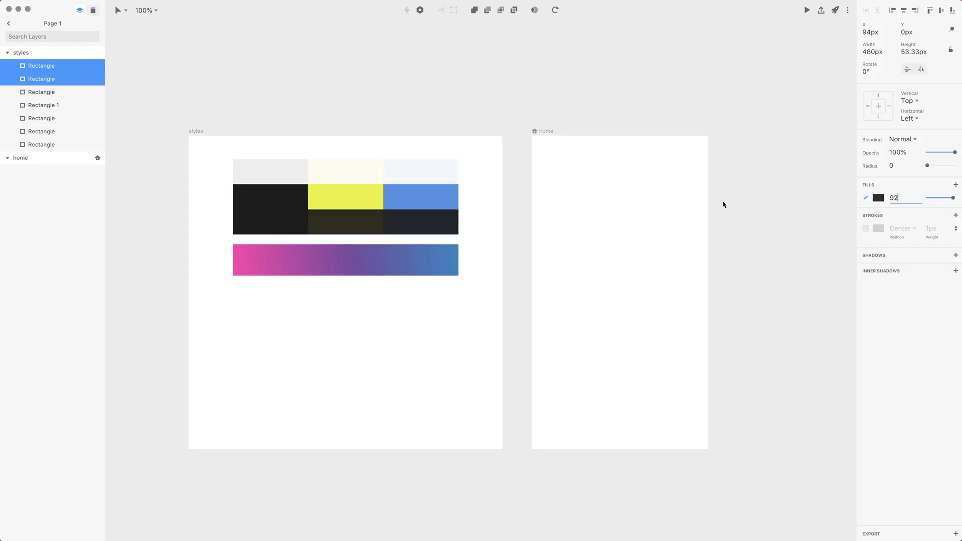
type("86")
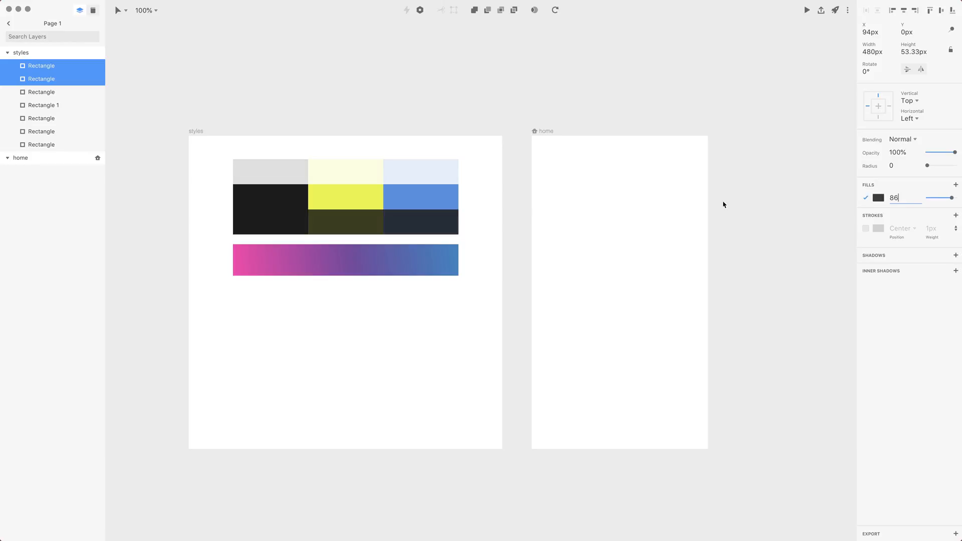
type("91")
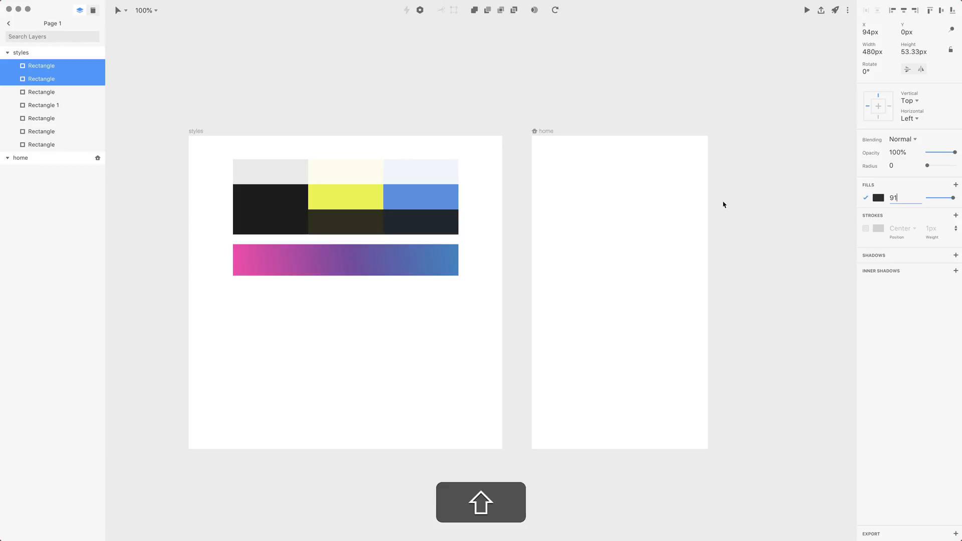
type("41")
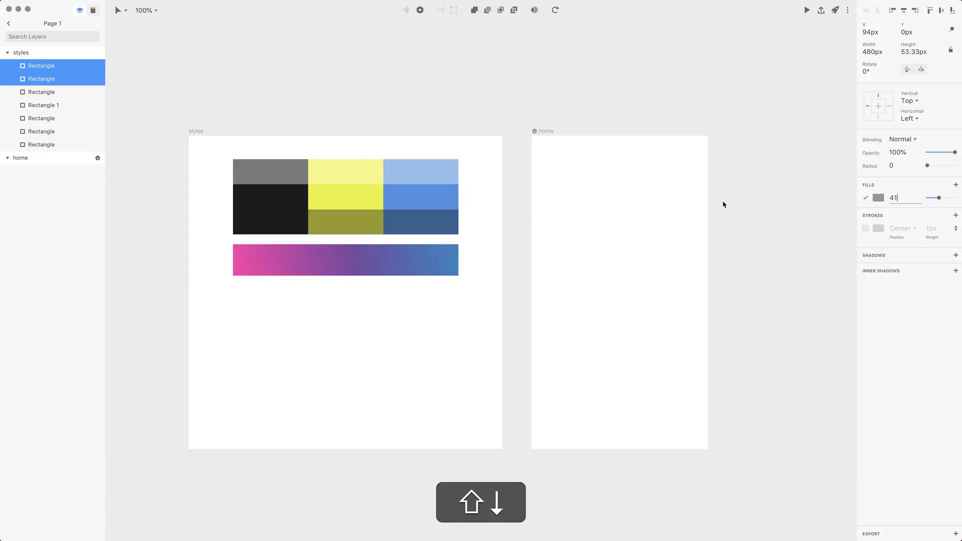
type("11")
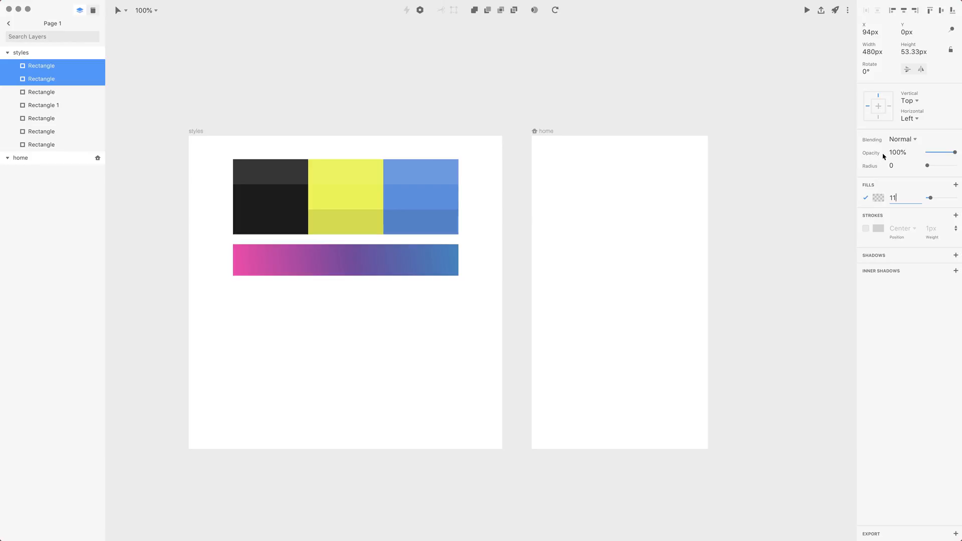
mouse_move(868, 154)
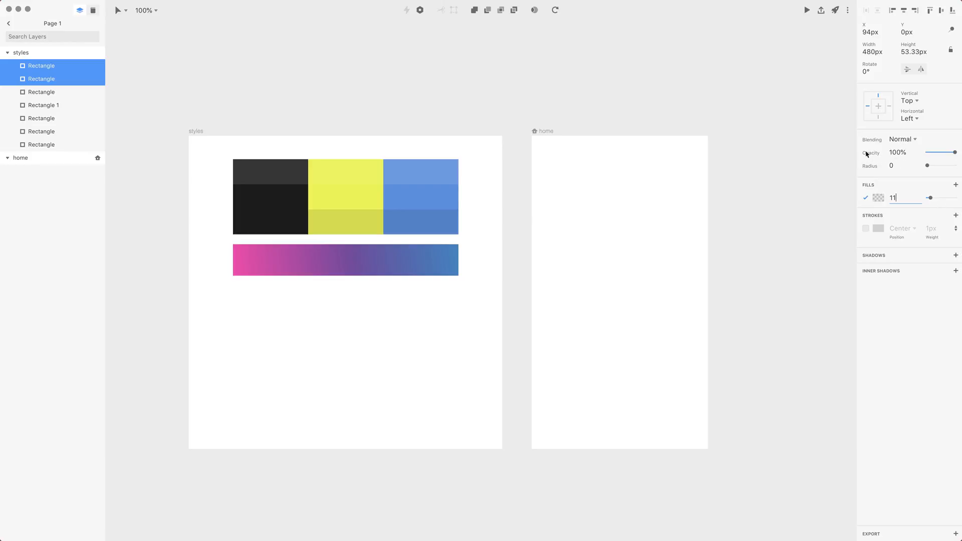
mouse_move(882, 200)
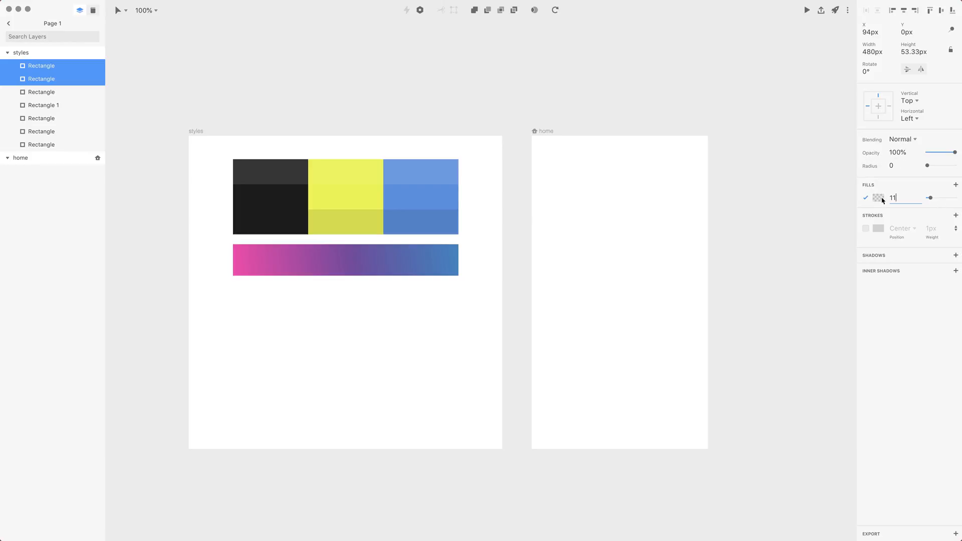
mouse_move(878, 212)
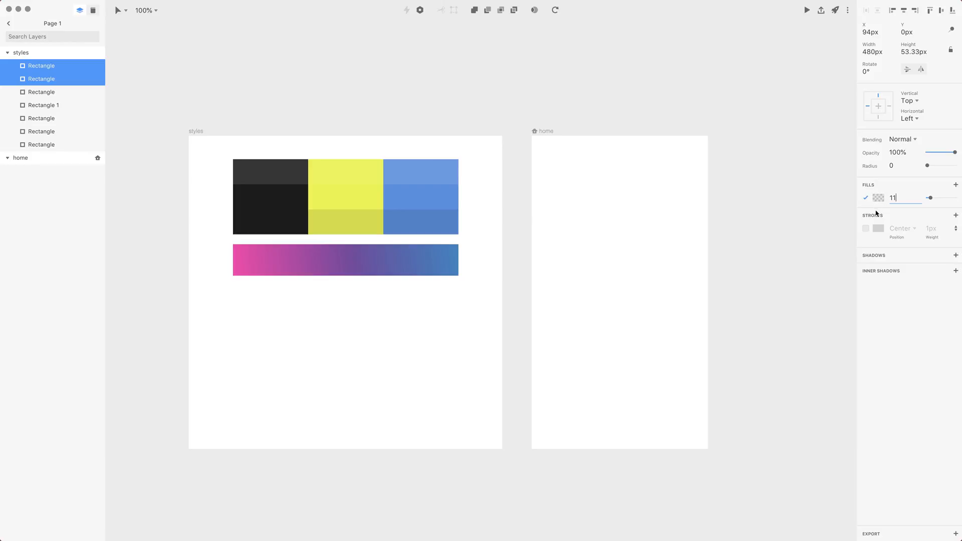
mouse_move(942, 247)
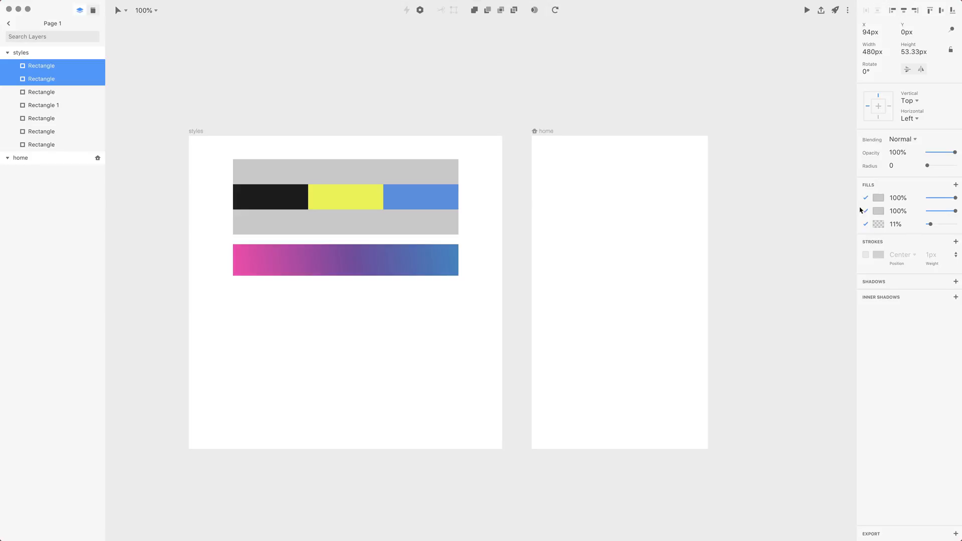
- Hide and delete the two extra grey fills, then lower the strips' opacity to about 10%
left_click(878, 211)
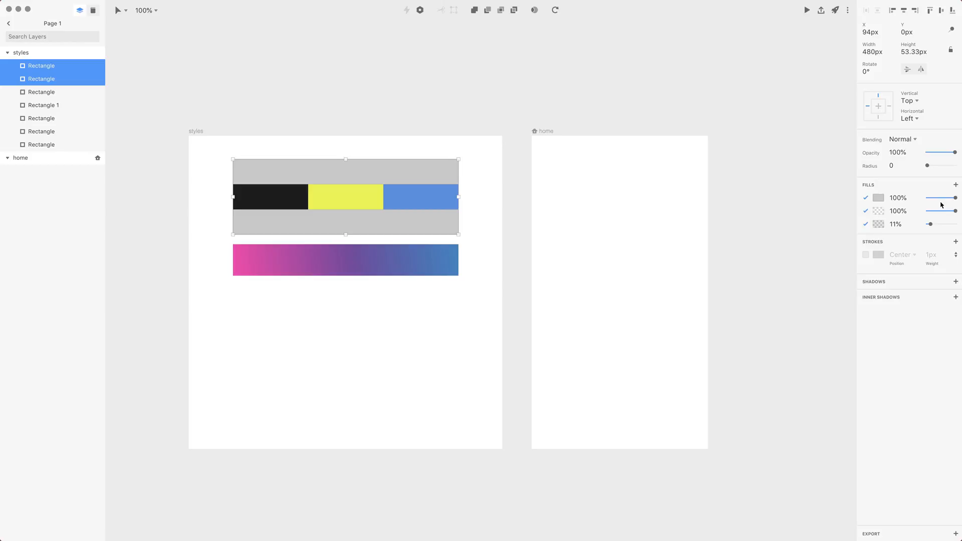
left_click(866, 197)
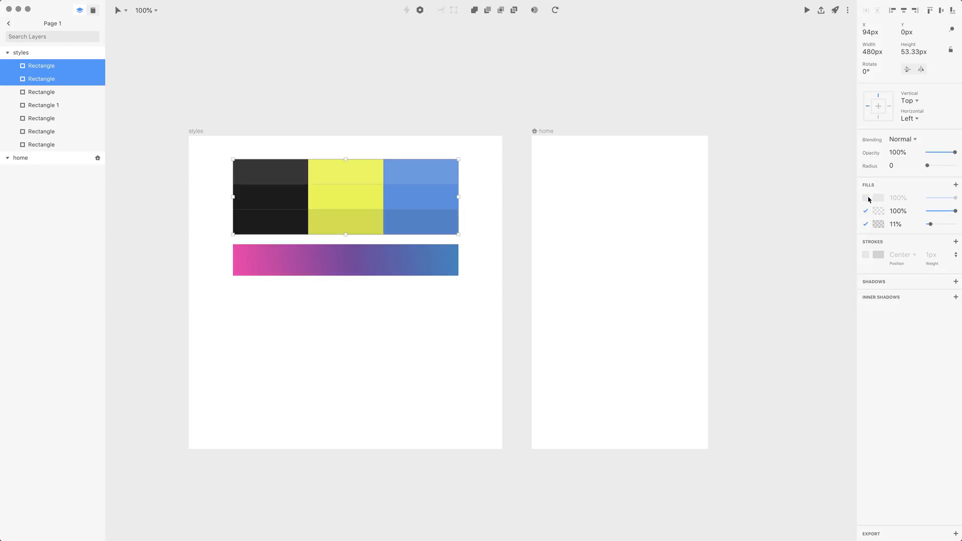
left_click(864, 211)
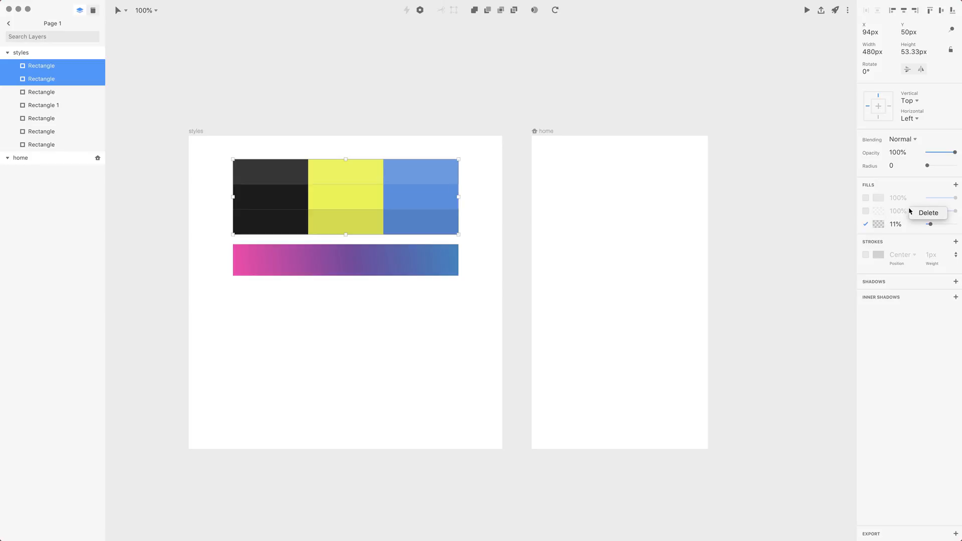
left_click(928, 212)
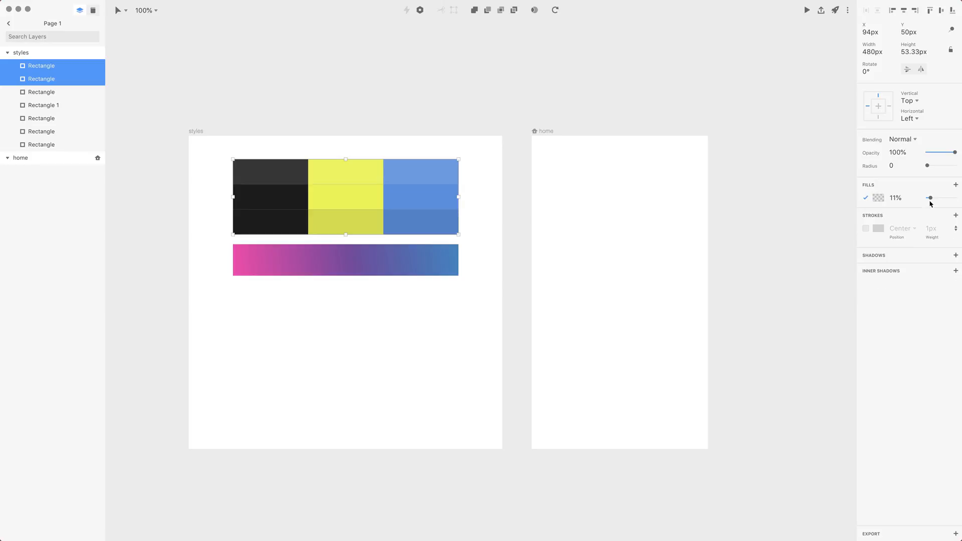
left_click_drag(930, 198, 955, 197)
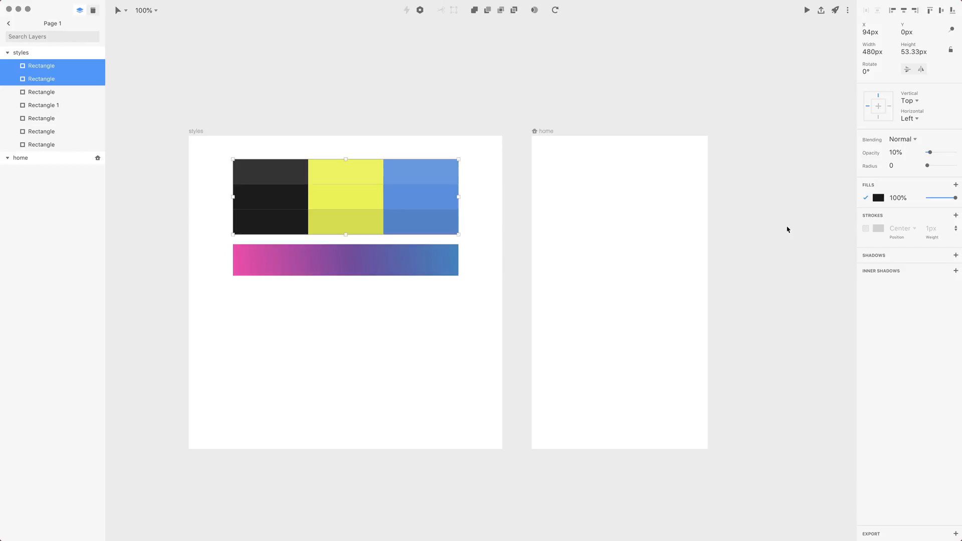
mouse_move(753, 165)
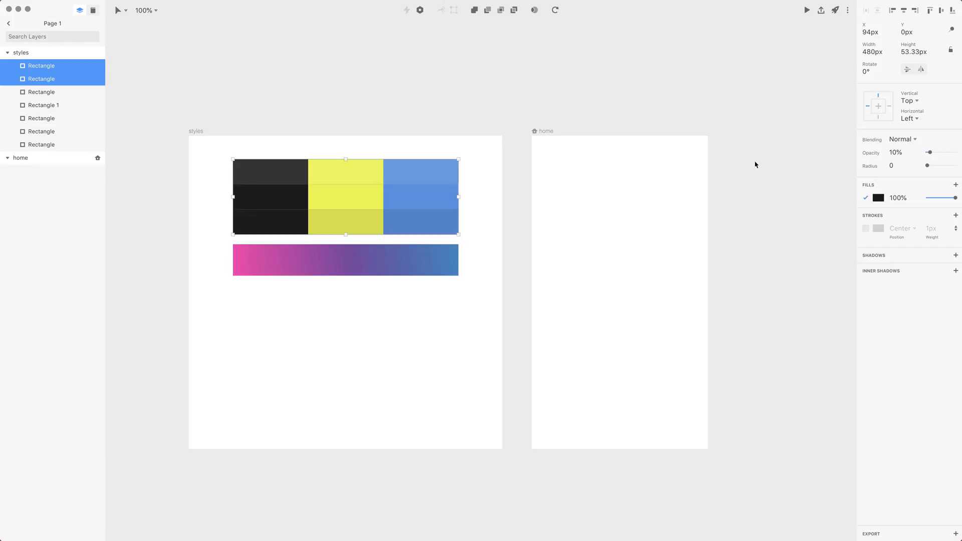
left_click_drag(929, 151, 934, 151)
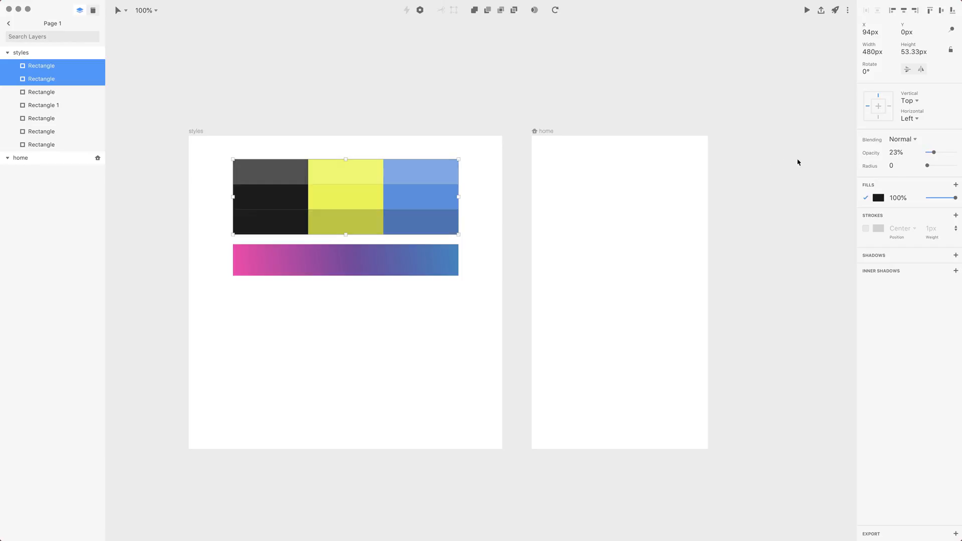
mouse_move(803, 165)
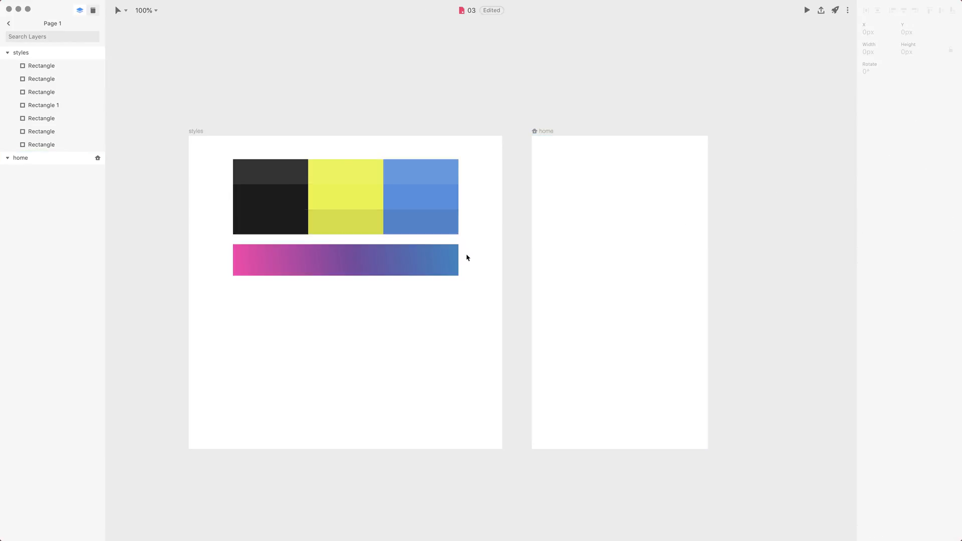
left_click(291, 223)
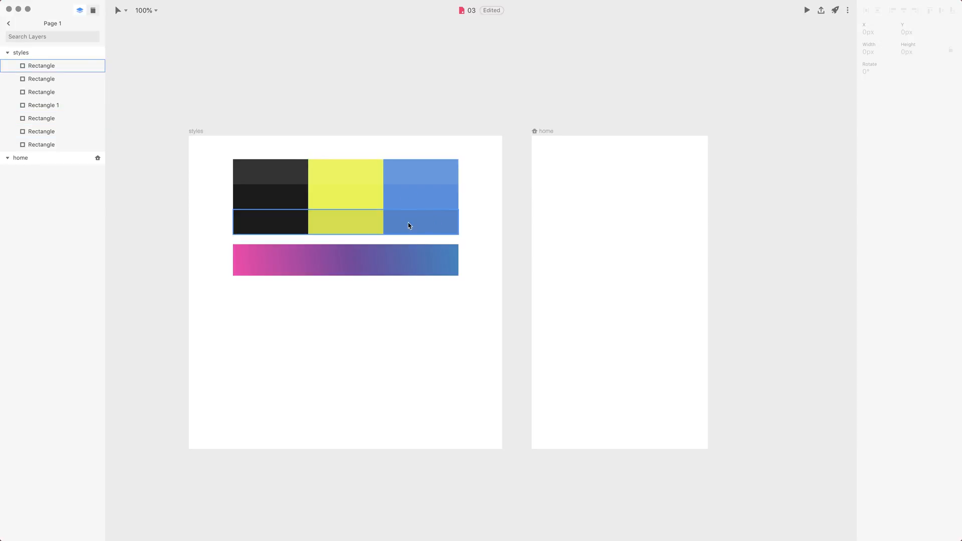
left_click(474, 126)
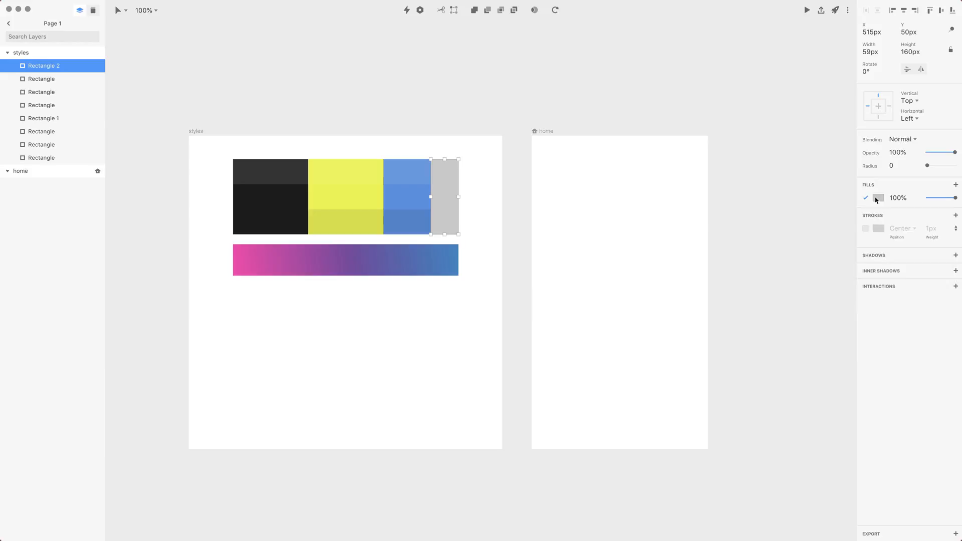
- Fill the new narrow rectangle over the blue column with cyan #33e1ff
left_click(878, 198)
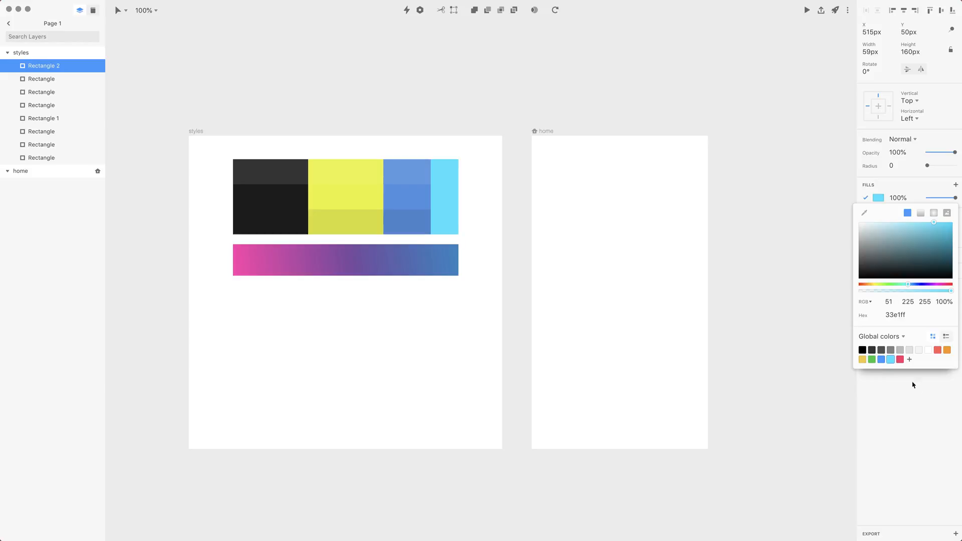
left_click(444, 196)
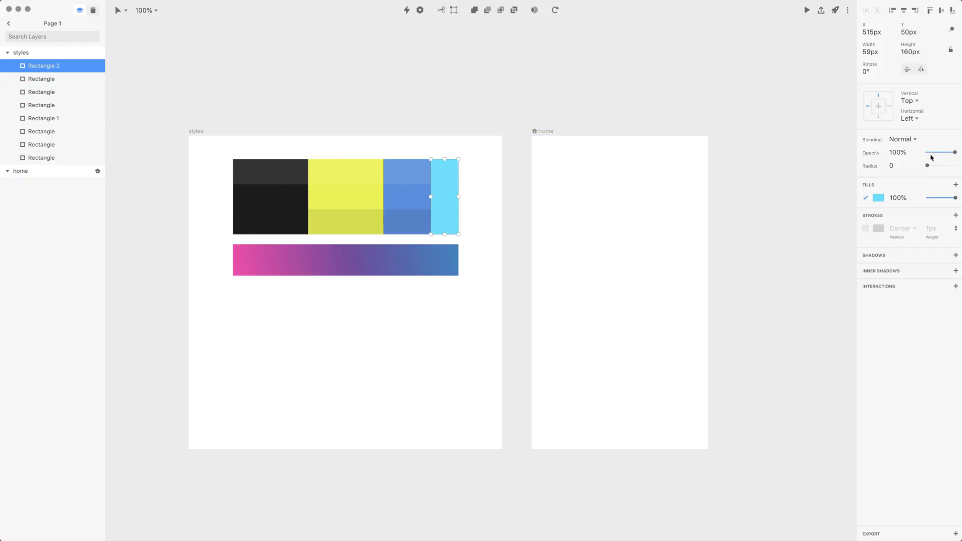
left_click(902, 139)
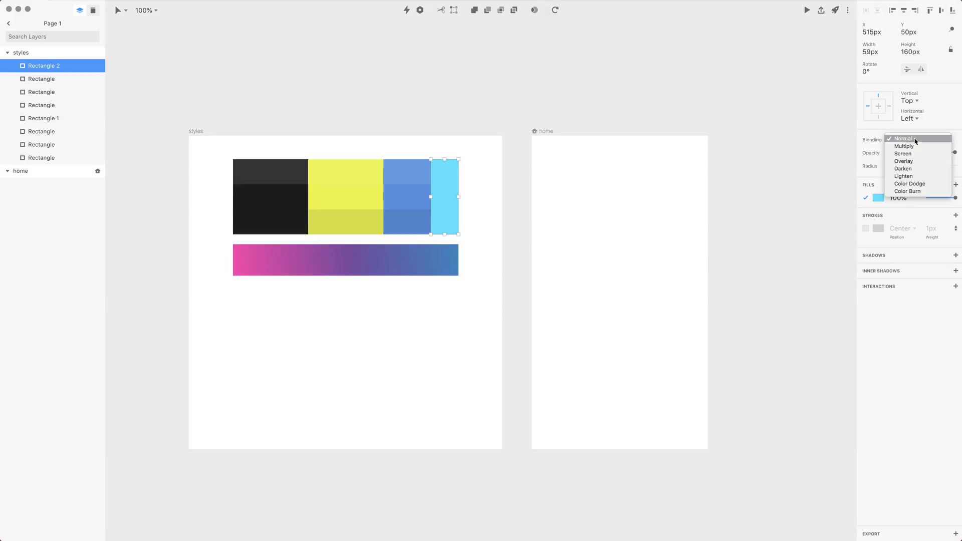
mouse_move(904, 146)
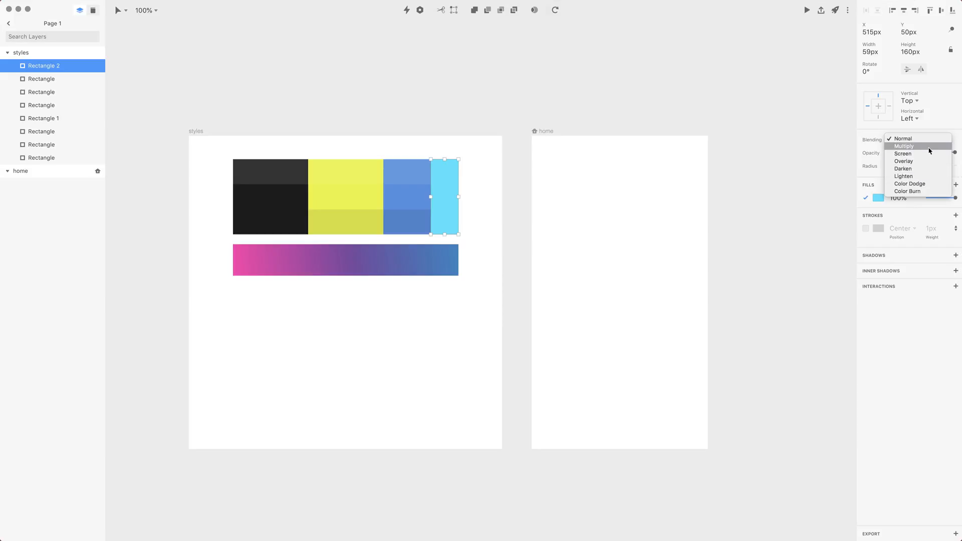
mouse_move(903, 176)
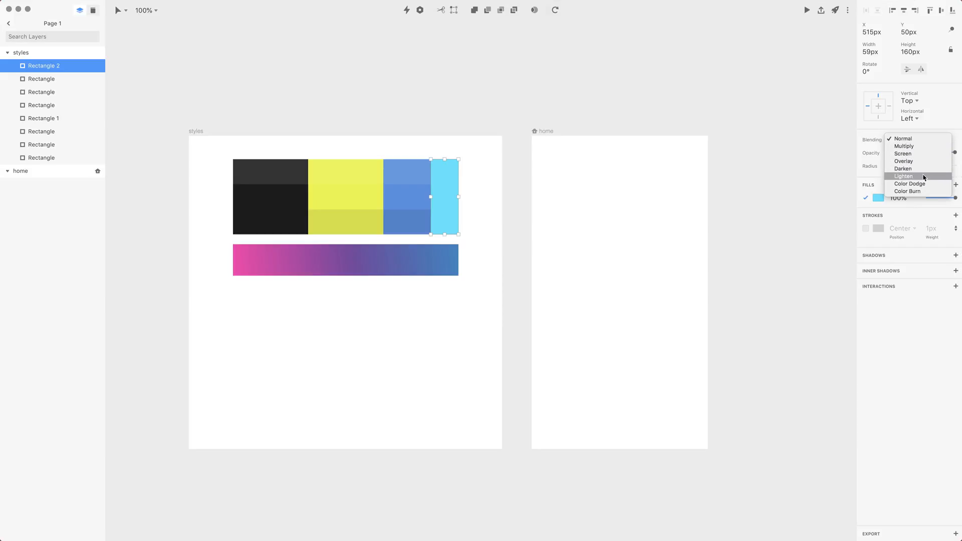
mouse_move(536, 197)
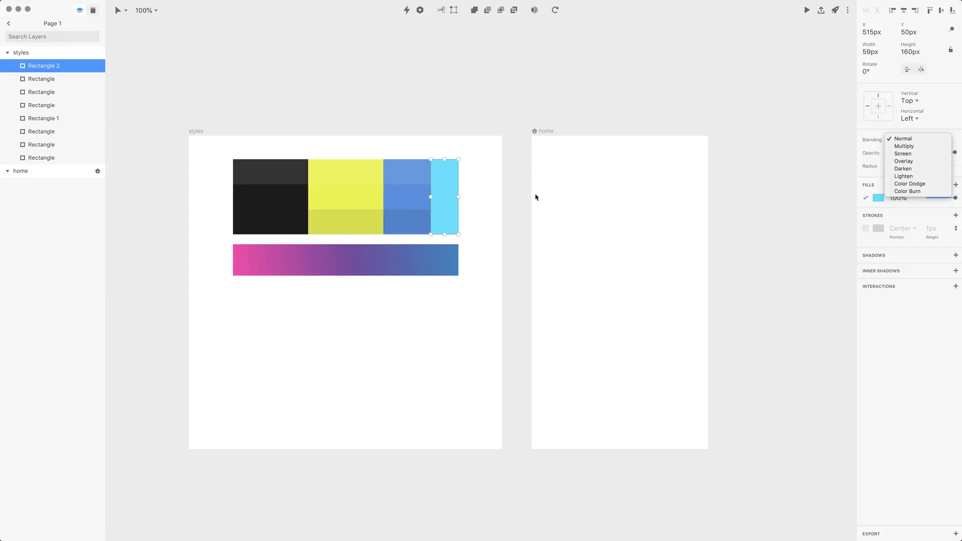
mouse_move(447, 182)
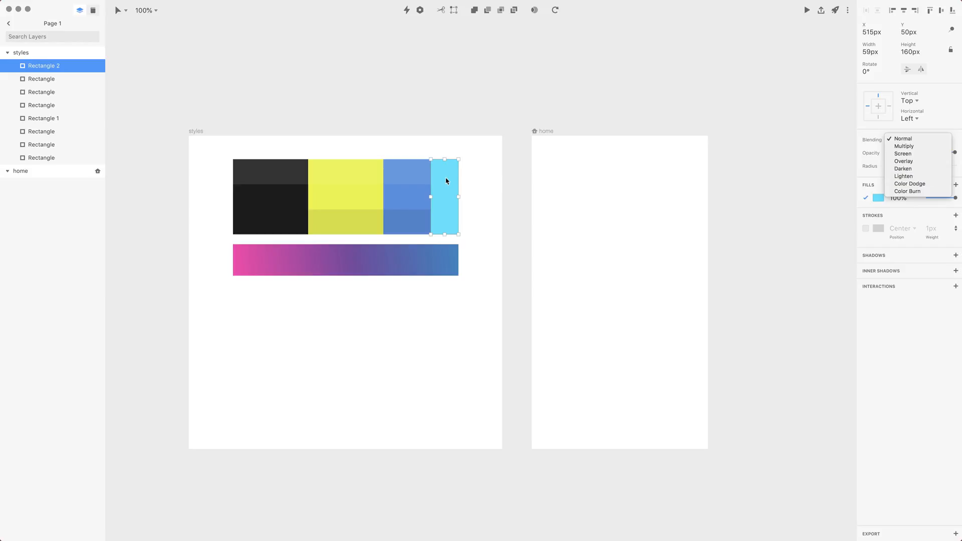
mouse_move(437, 179)
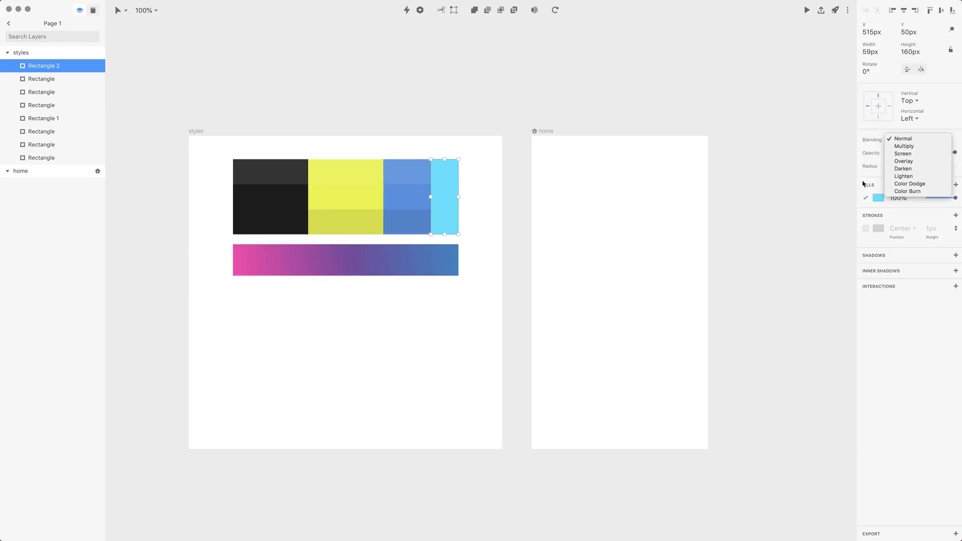
mouse_move(903, 169)
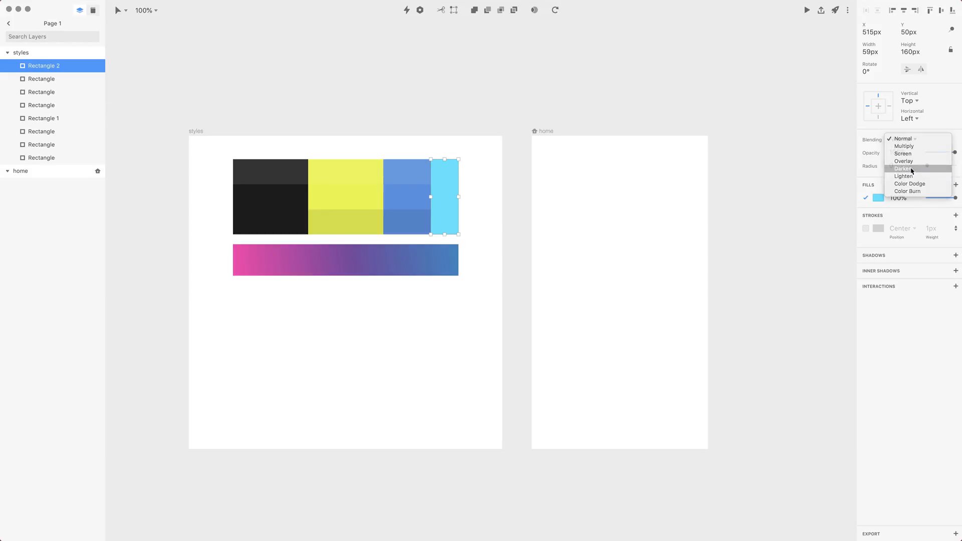
- Try Darken then Lighten blending on the cyan strip, testing lower and full opacity
left_click(903, 168)
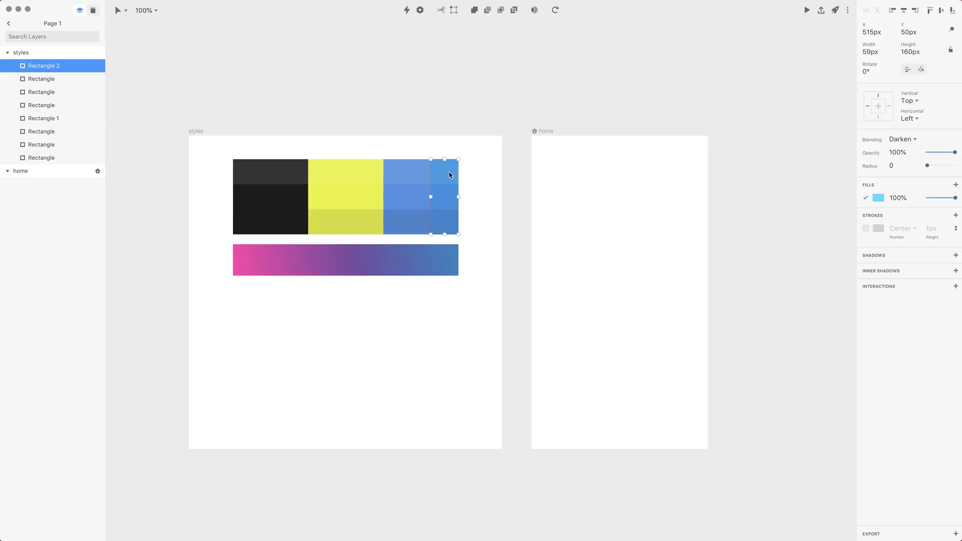
mouse_move(438, 181)
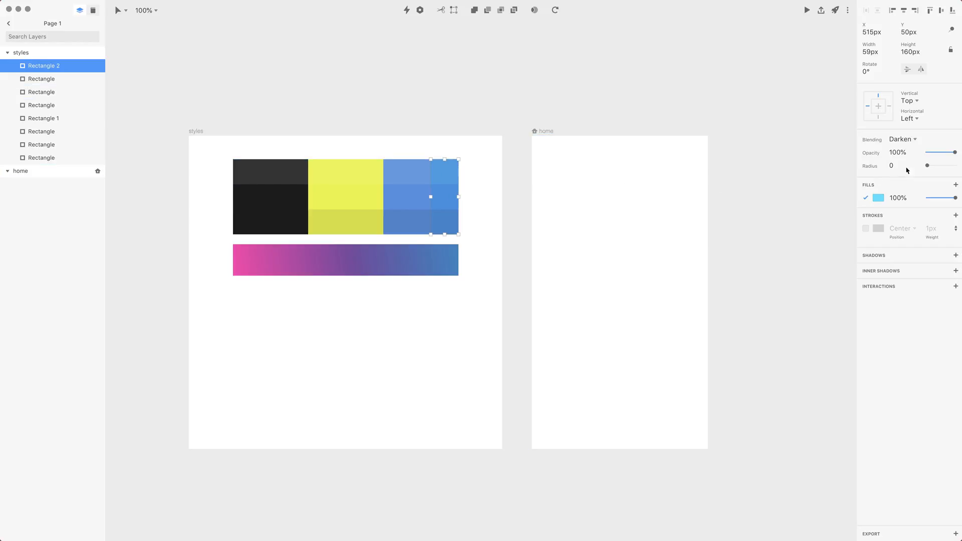
left_click(902, 139)
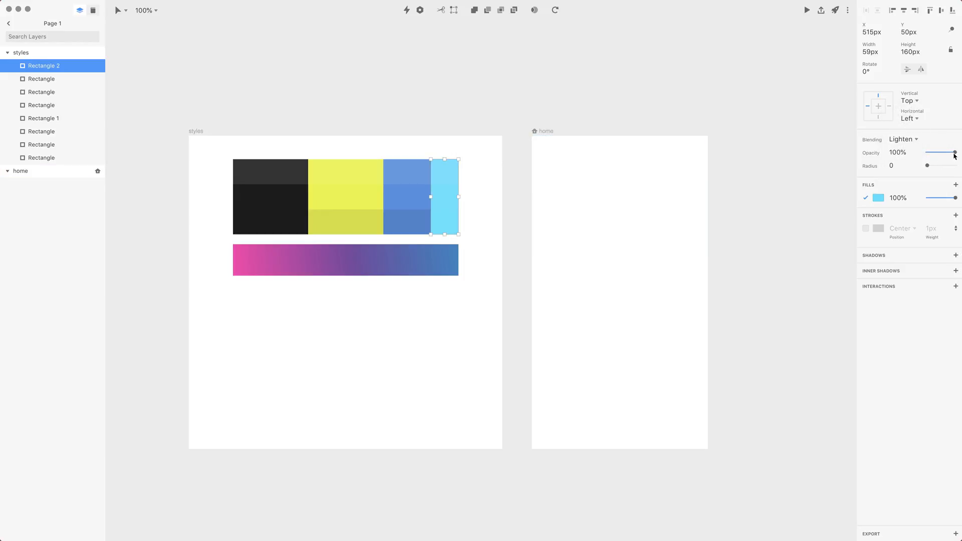
left_click_drag(954, 152, 940, 152)
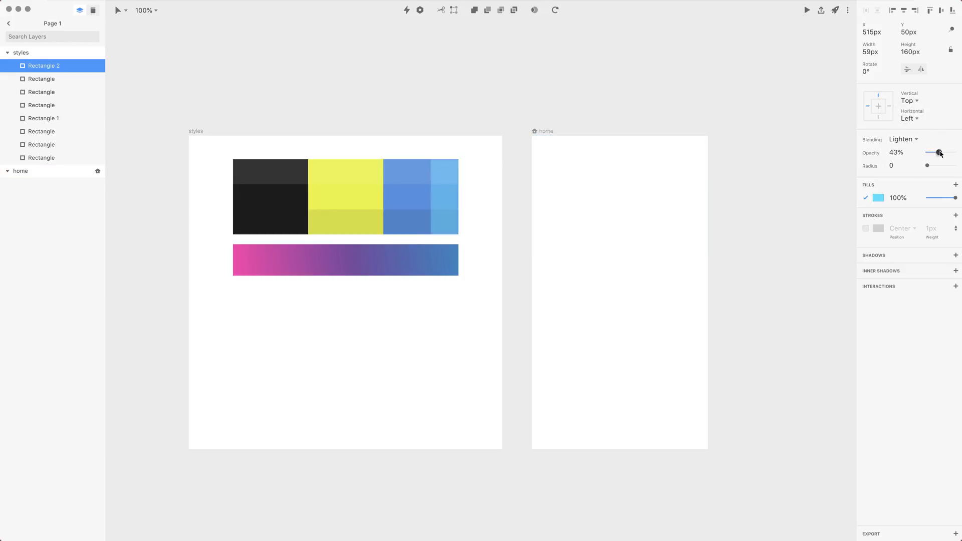
left_click_drag(938, 152, 955, 152)
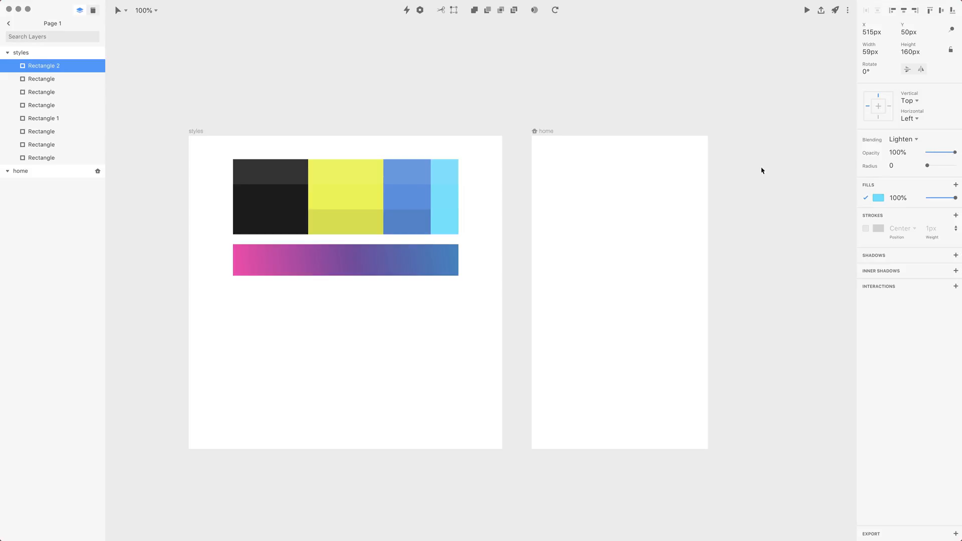
- Keep Lighten blending and lower the strip's opacity so the blue shows through
left_click(902, 140)
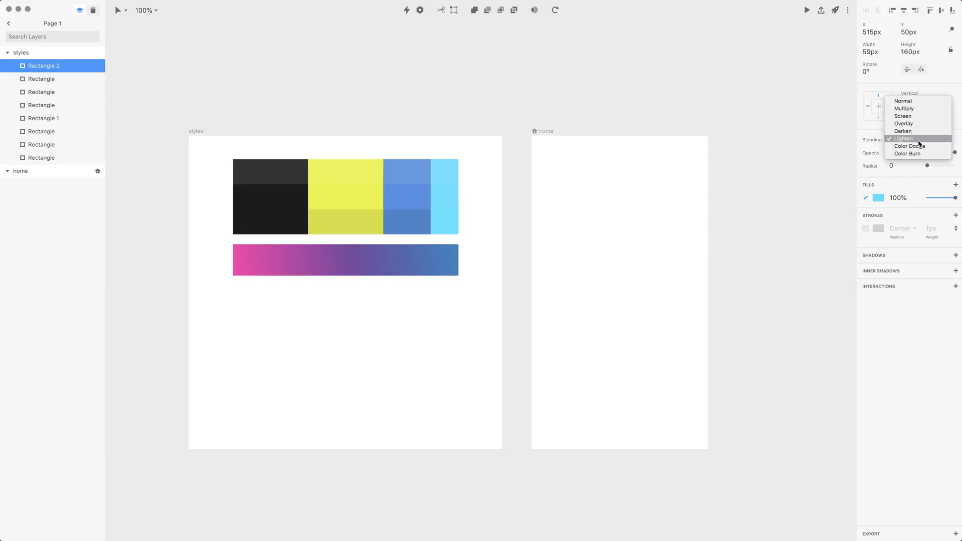
left_click(903, 138)
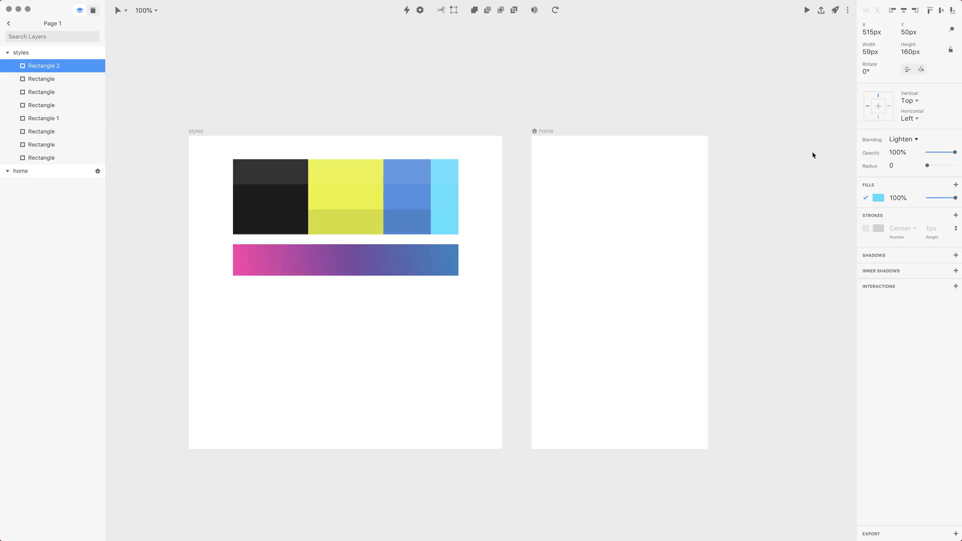
left_click_drag(955, 152, 945, 152)
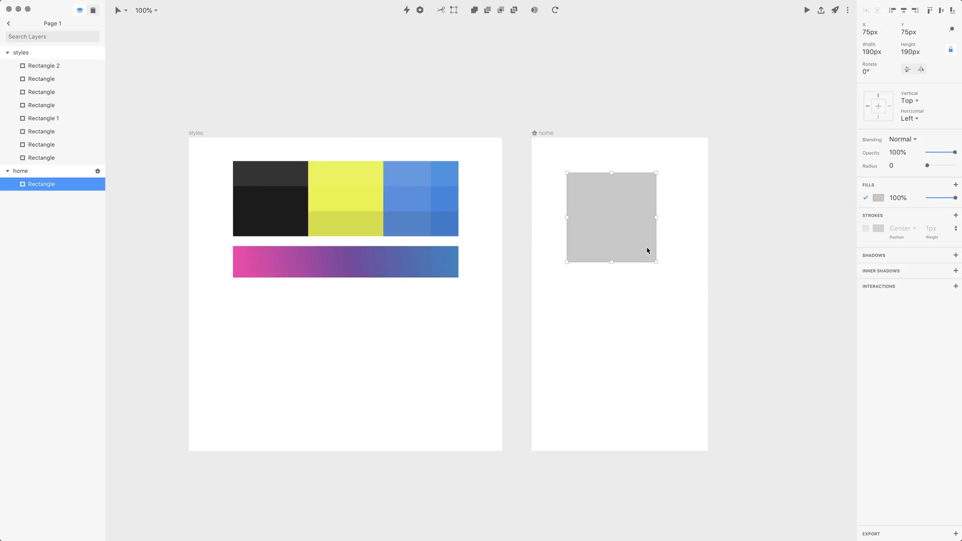
mouse_move(645, 250)
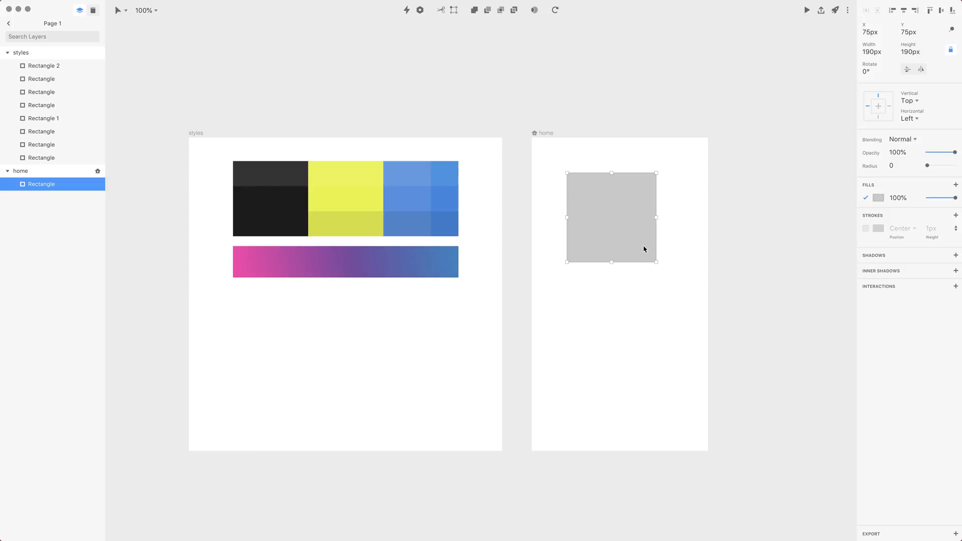
- Start the eyedropper to sample a swatch colour for the home square
key("ctrl+c")
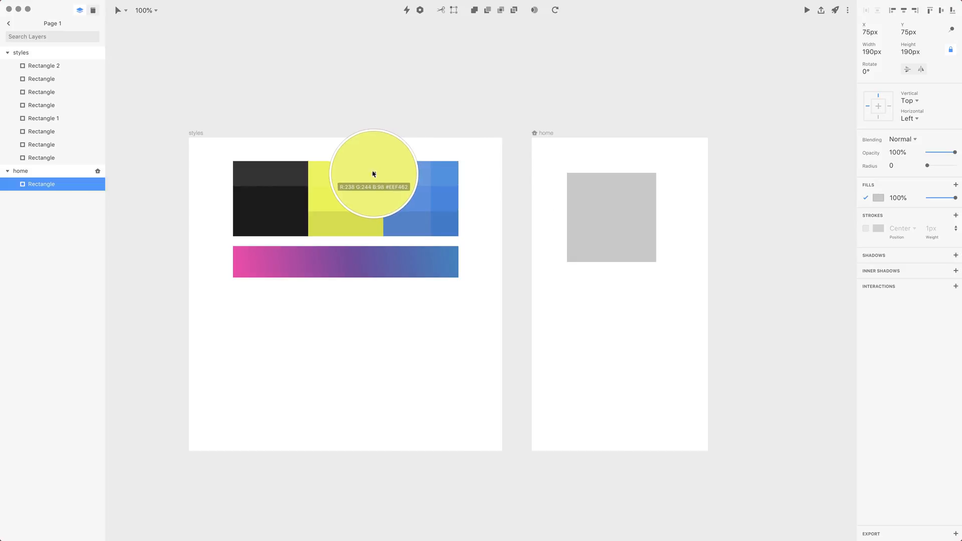
mouse_move(441, 222)
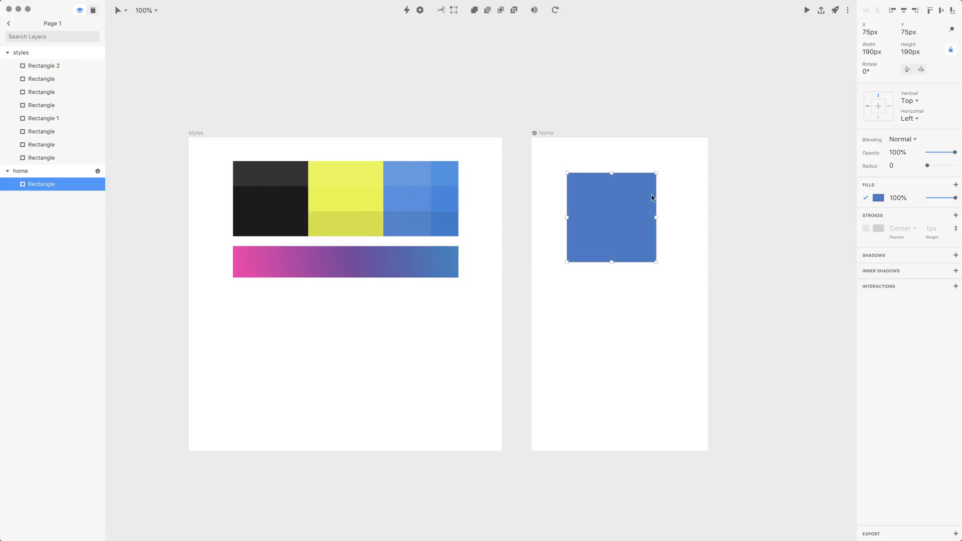
mouse_move(620, 208)
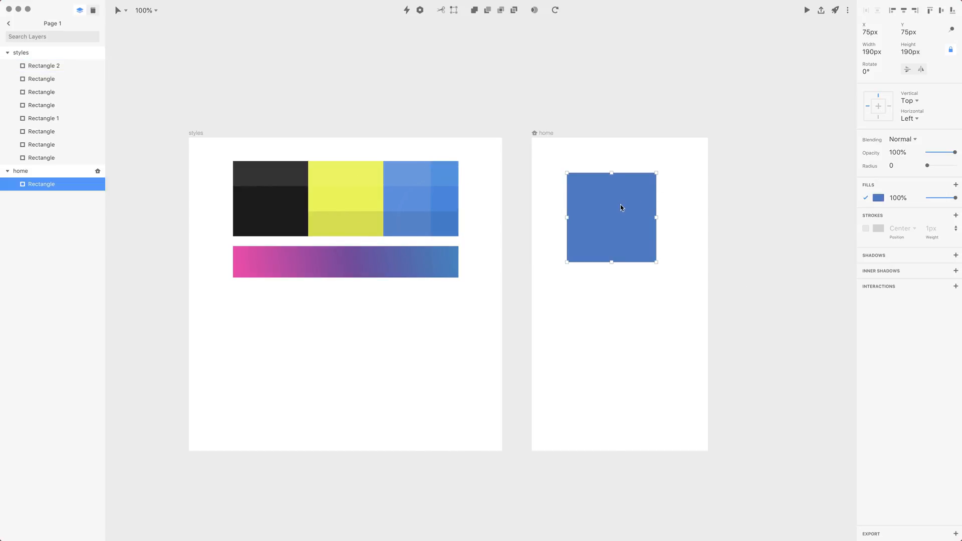
mouse_move(887, 208)
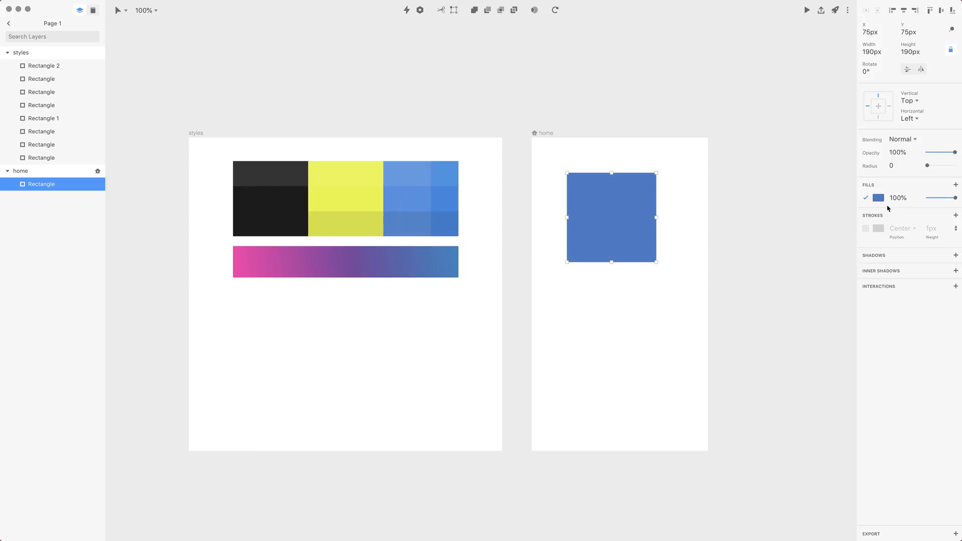
- Refill the home square with the light cyan global colour
left_click(878, 197)
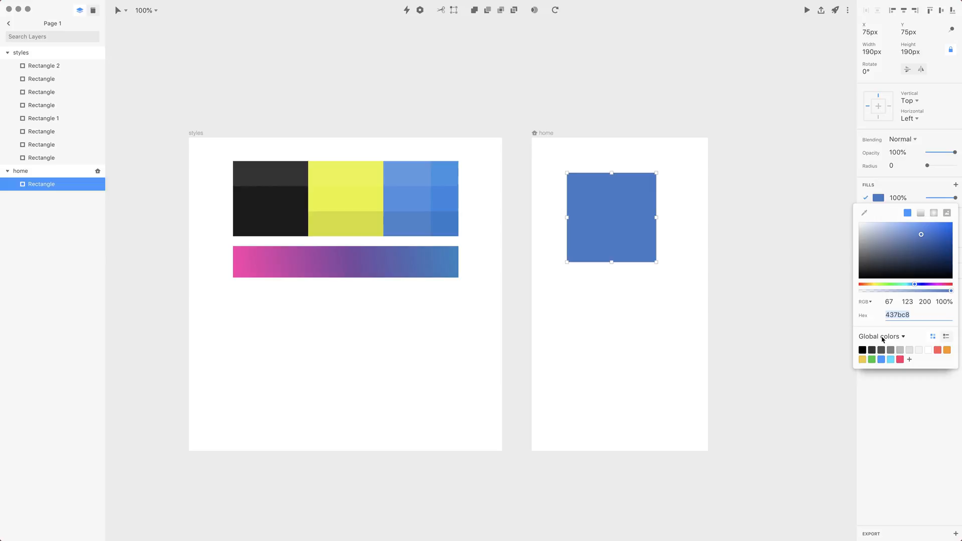
mouse_move(882, 347)
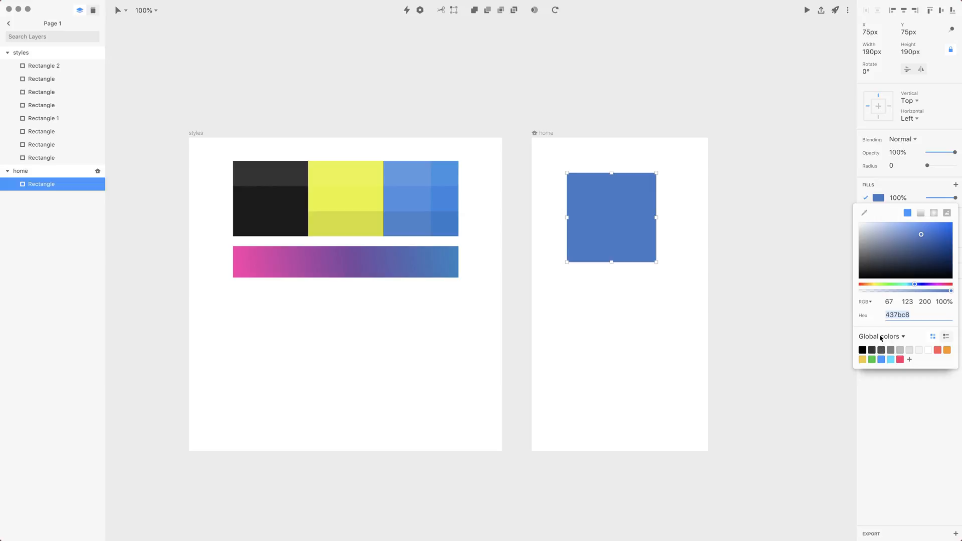
left_click(890, 360)
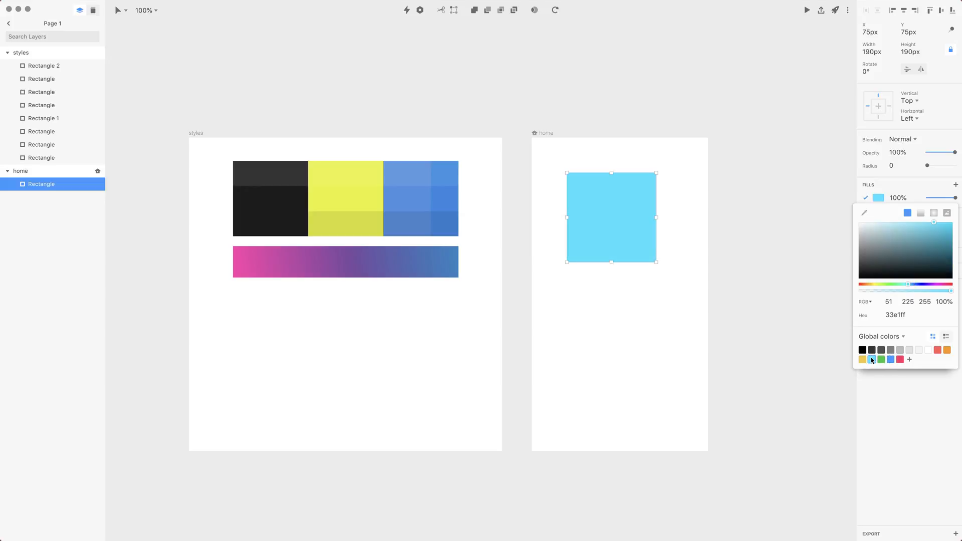
mouse_move(884, 365)
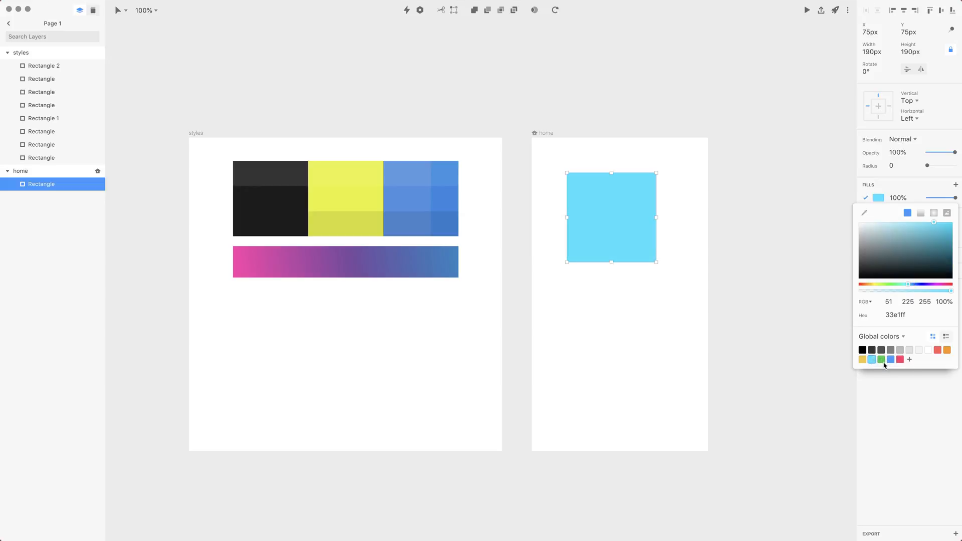
- Switch the picker to Document colors and start the eyedropper
left_click(881, 337)
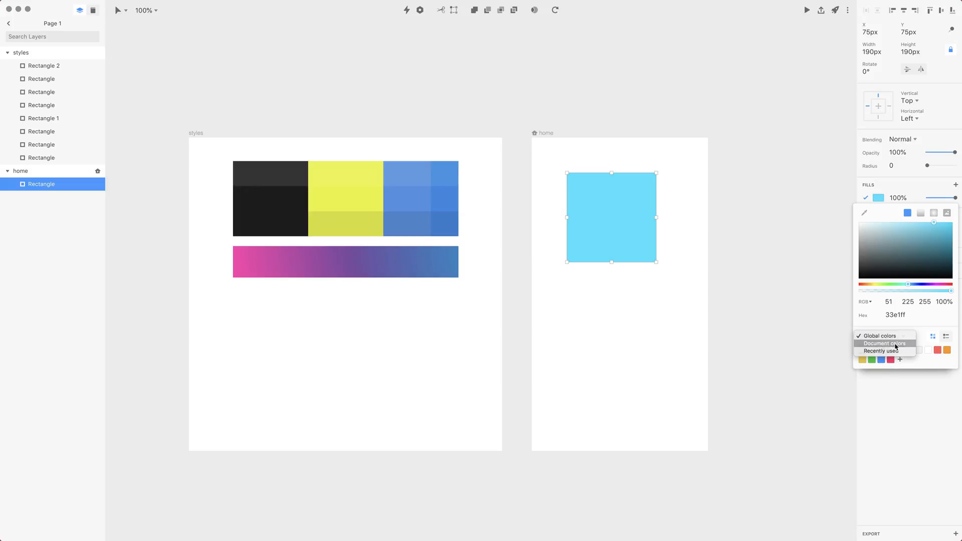
left_click(882, 343)
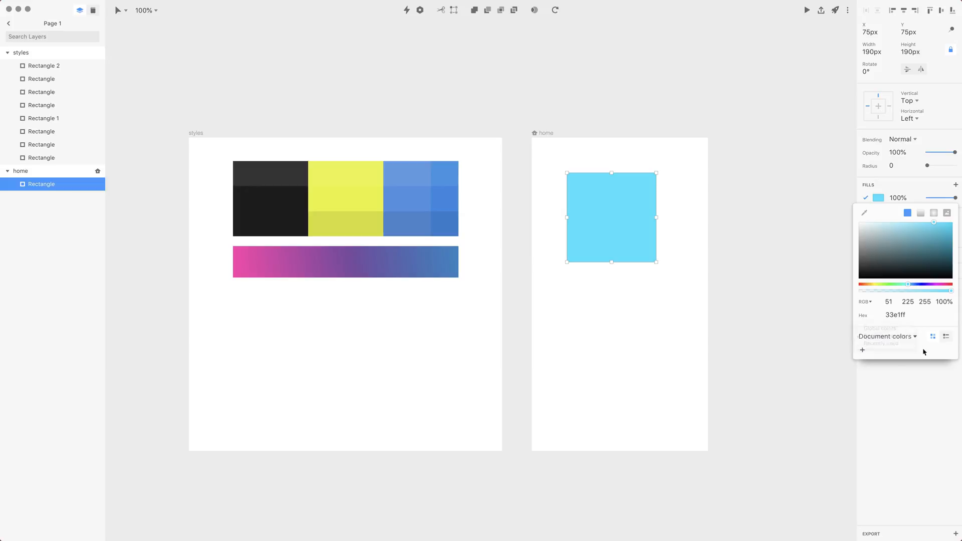
left_click(895, 314)
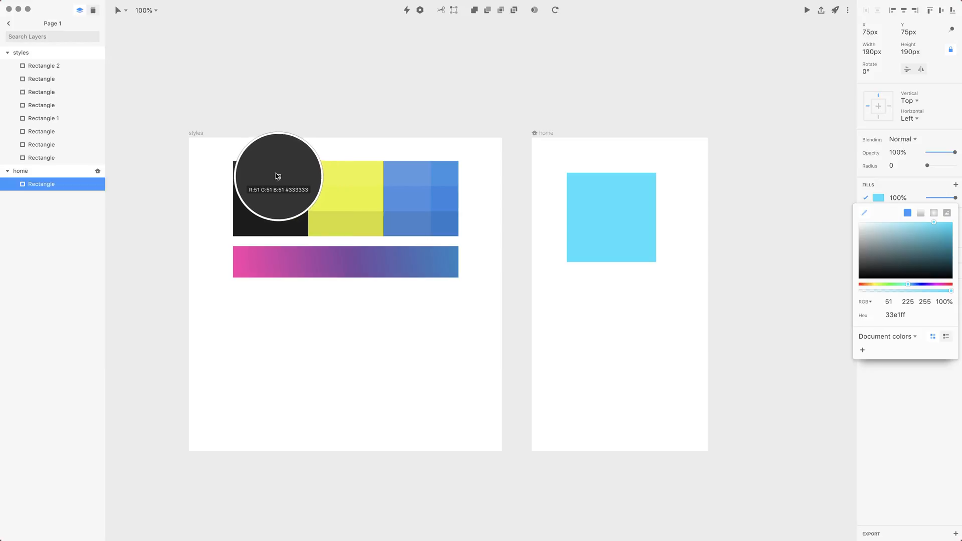
- Sample the dark grey swatch, view the saved document colours as list and grid, and close the picker
left_click(277, 176)
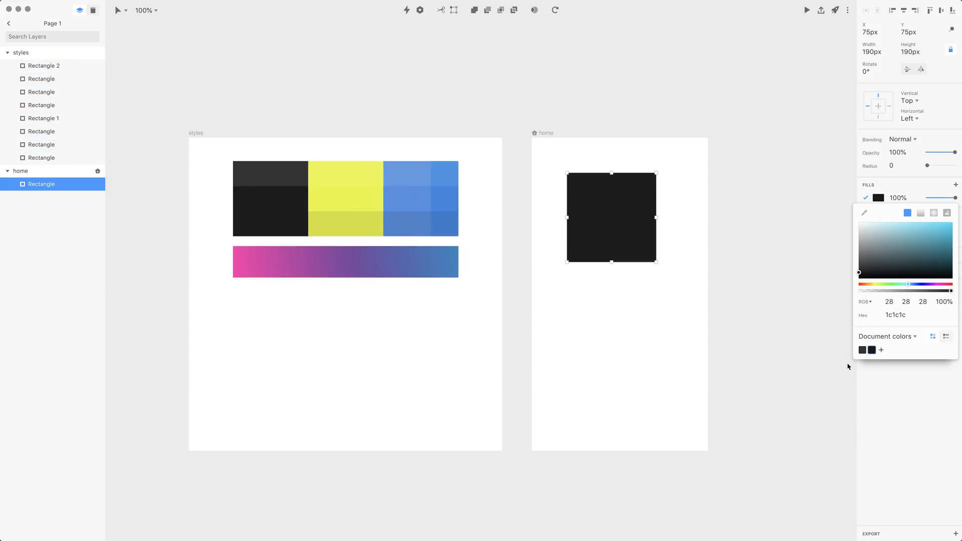
left_click(946, 336)
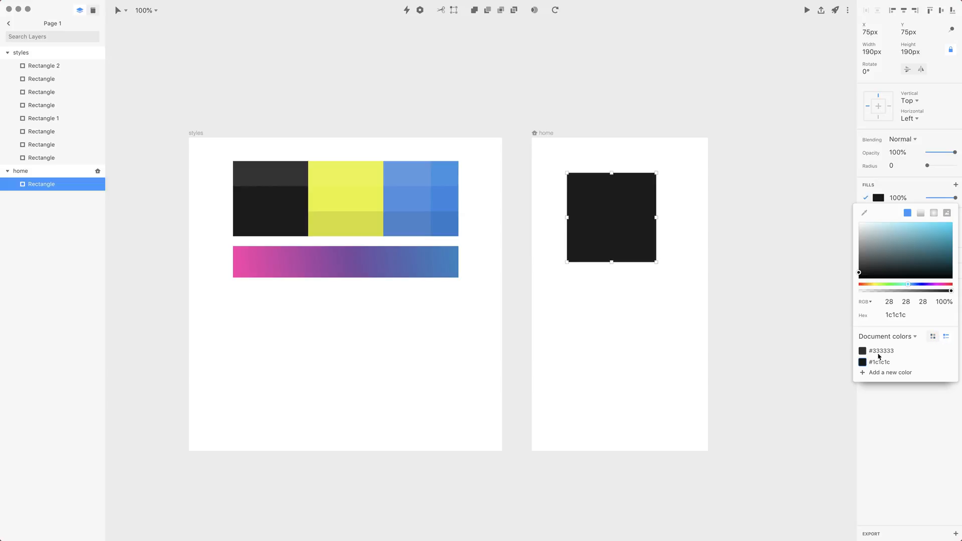
mouse_move(902, 346)
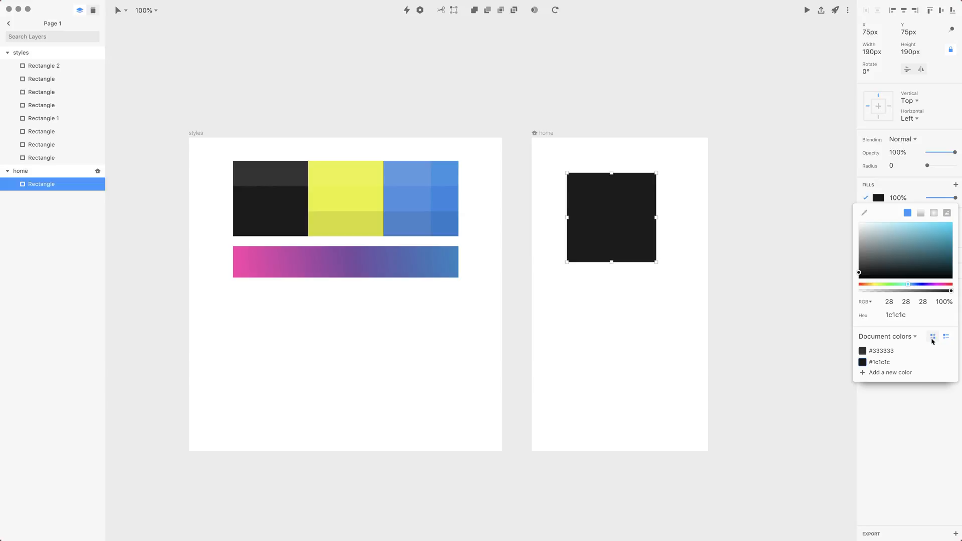
left_click(932, 336)
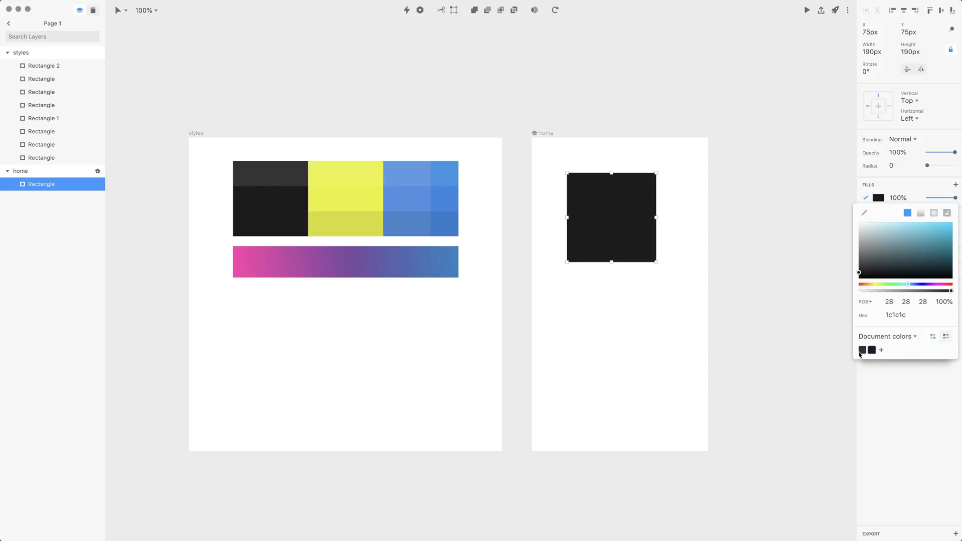
mouse_move(885, 358)
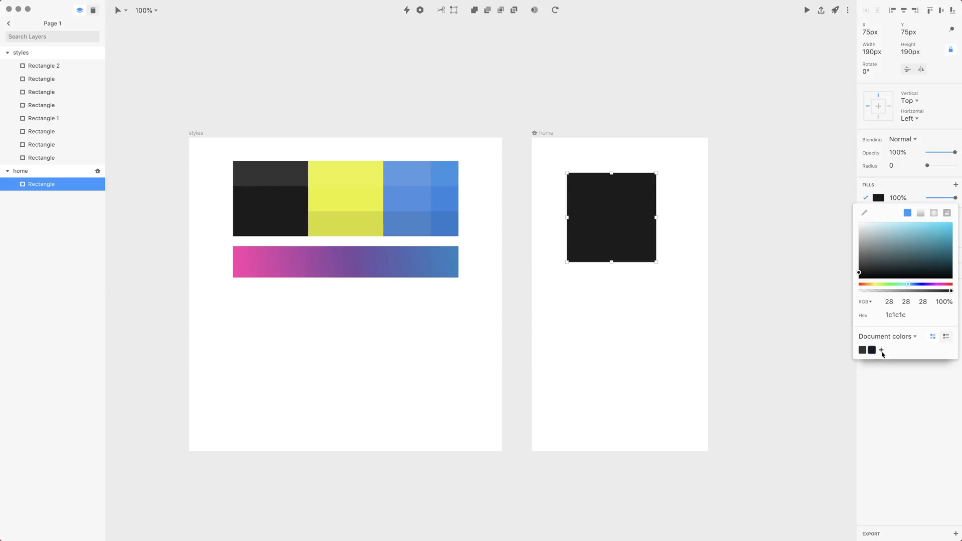
left_click(728, 256)
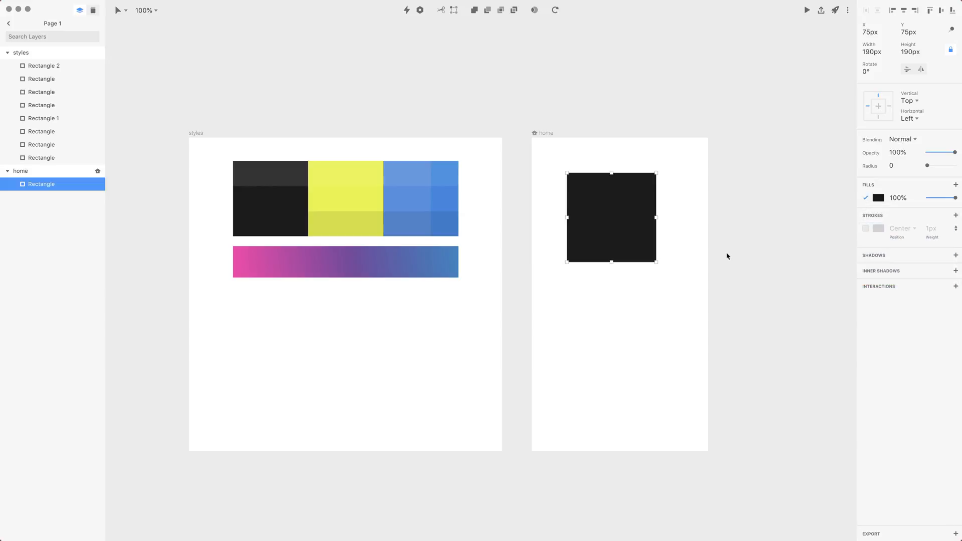
mouse_move(629, 307)
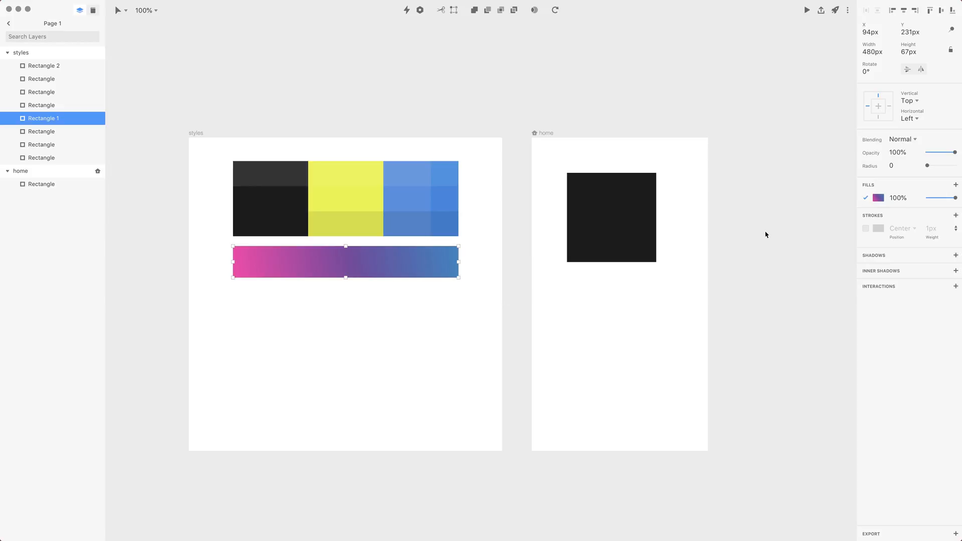
- Select the gradient bar, then the near-black square on the home artboard
left_click(878, 197)
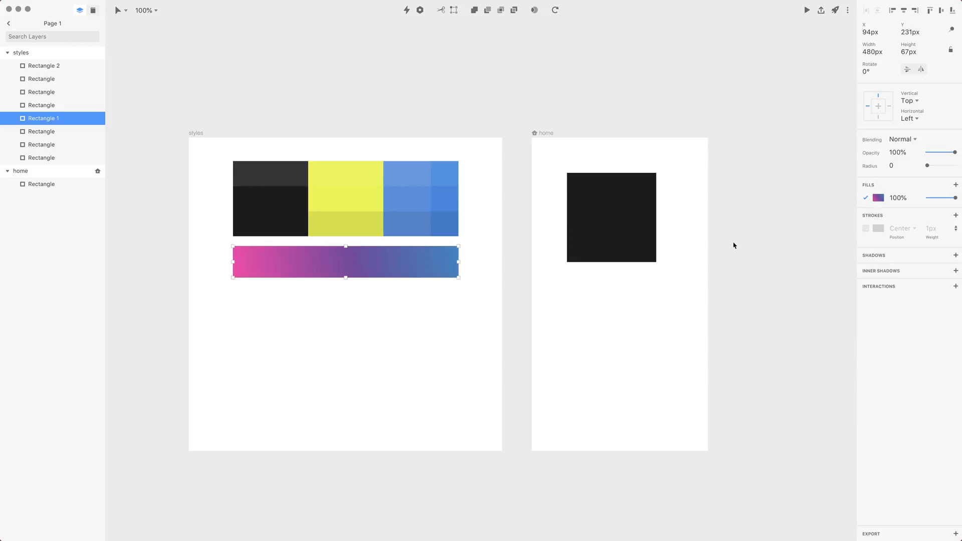
left_click(645, 355)
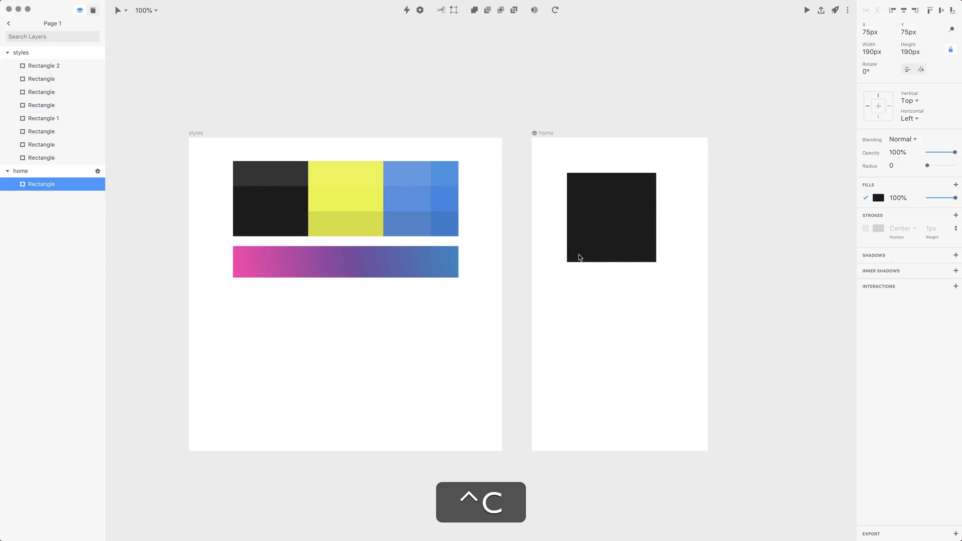
mouse_move(373, 203)
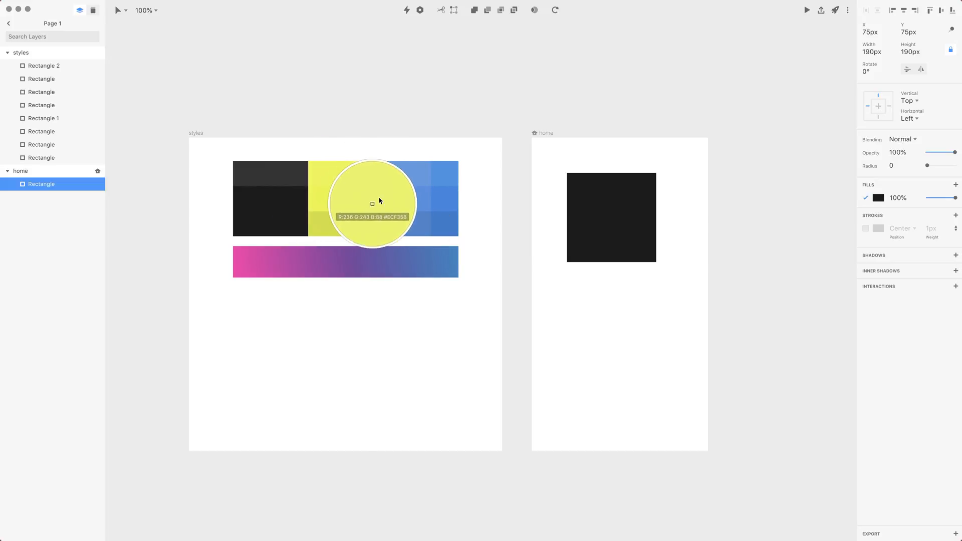